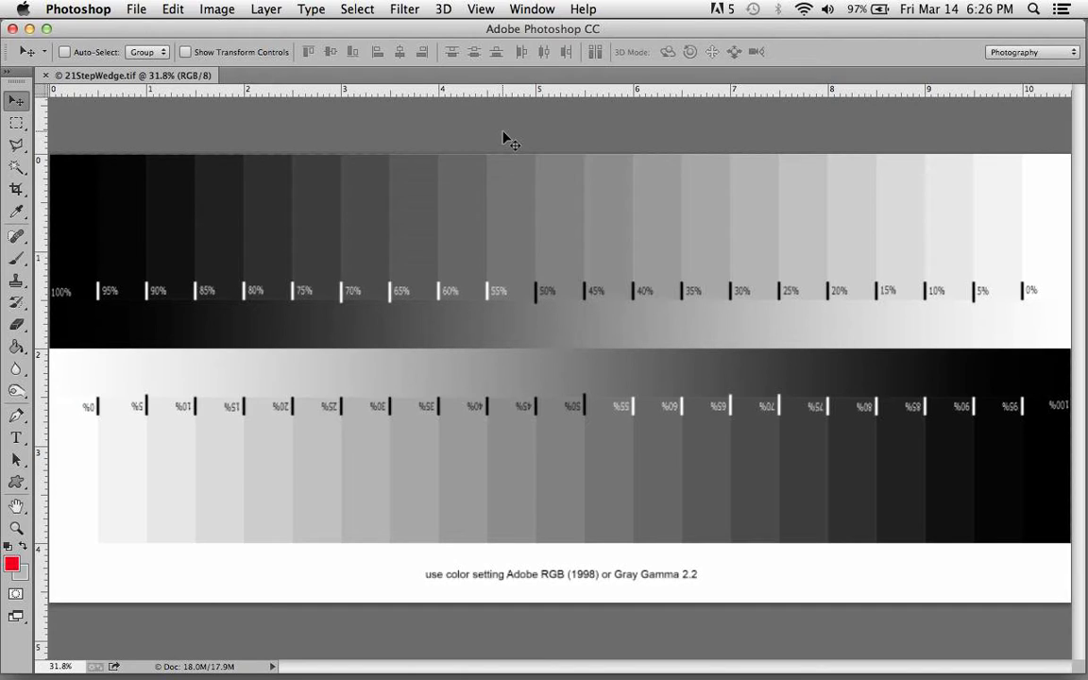
pyautogui.moveTo(568, 351)
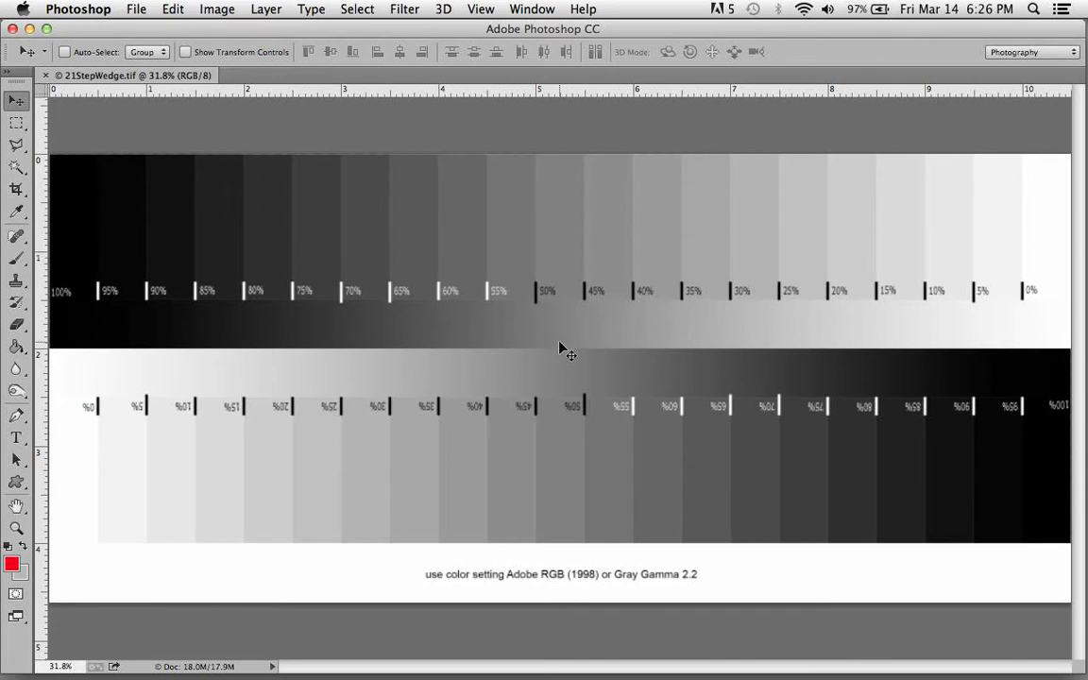
pyautogui.moveTo(642, 585)
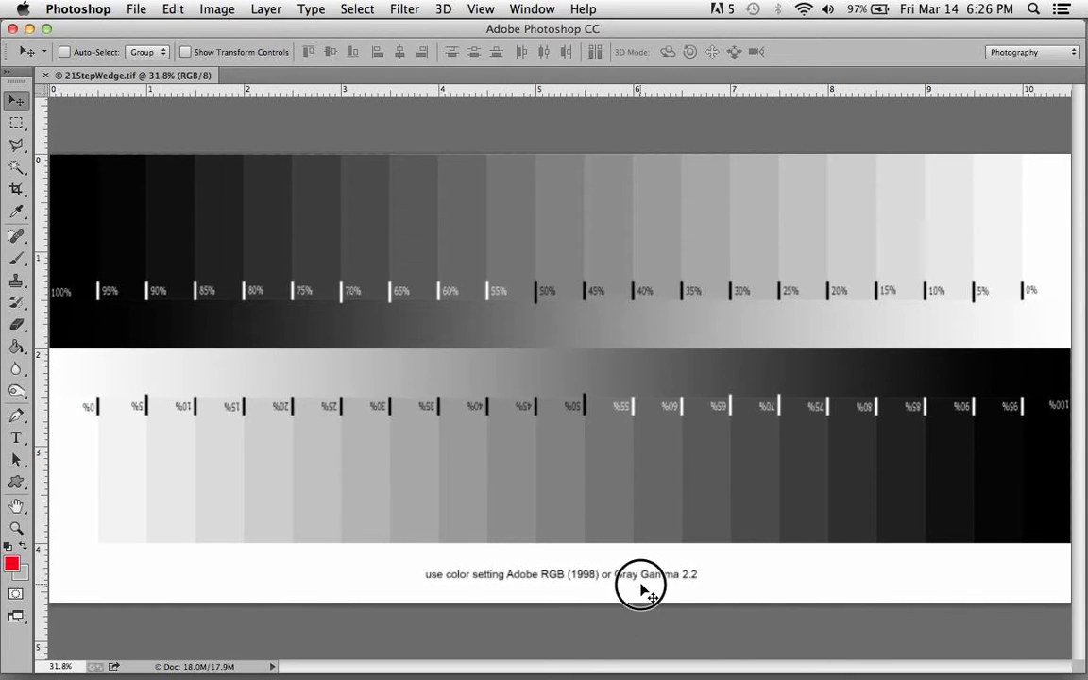
pyautogui.moveTo(463, 139)
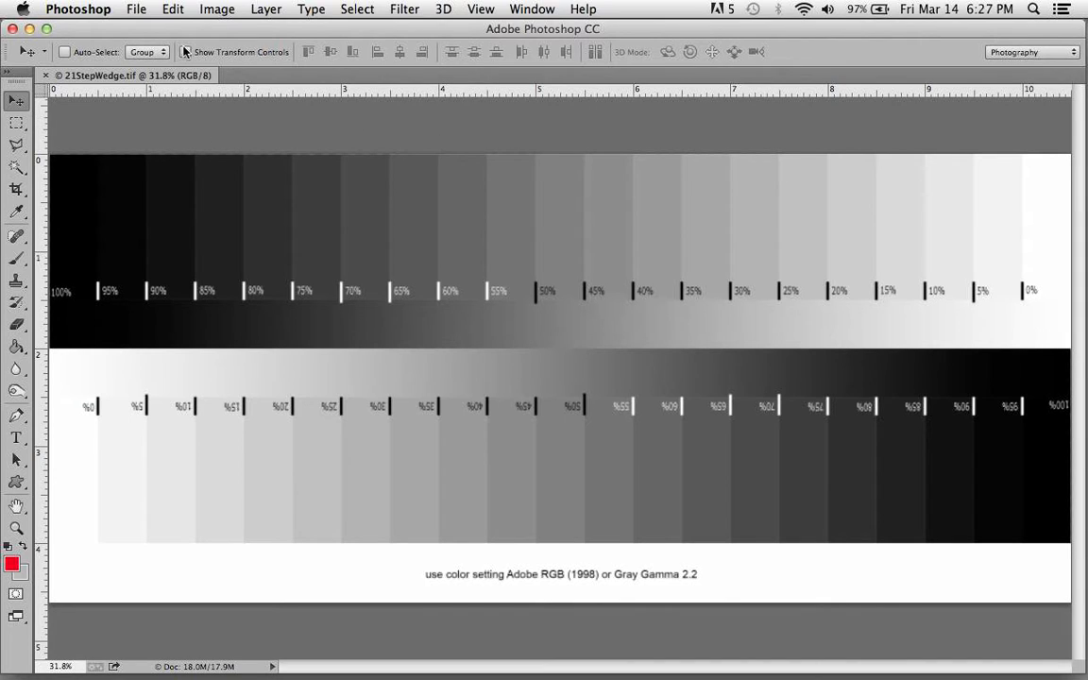
# Review and close the colour settings, then show the Info panel for RGB and K readouts
pyautogui.click(172, 8)
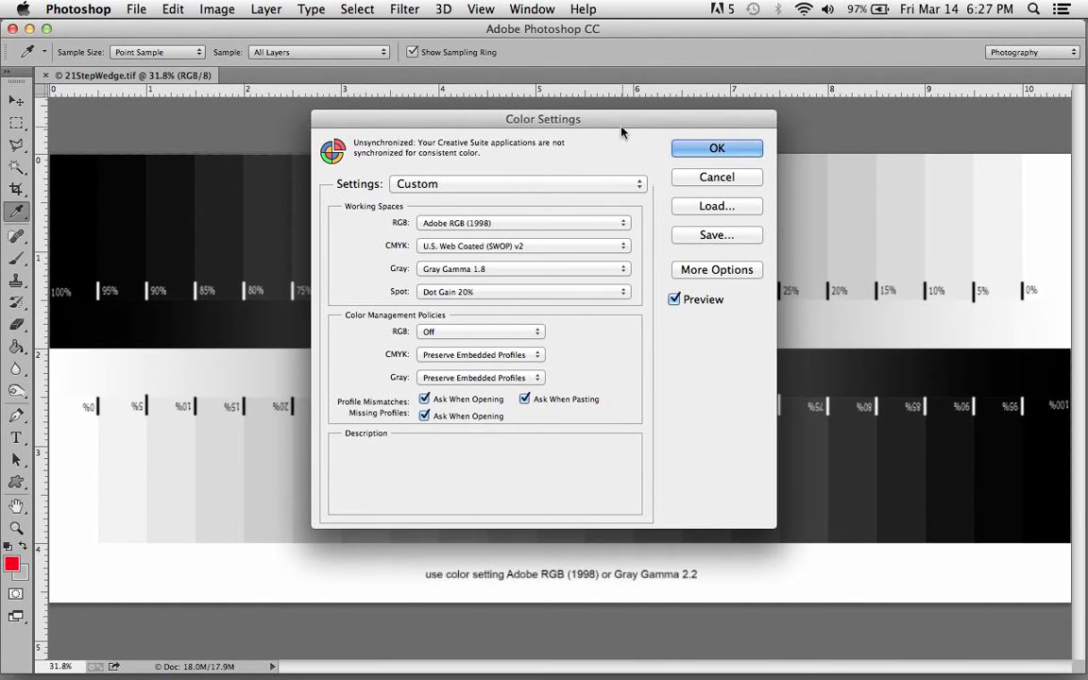
pyautogui.moveTo(384, 230)
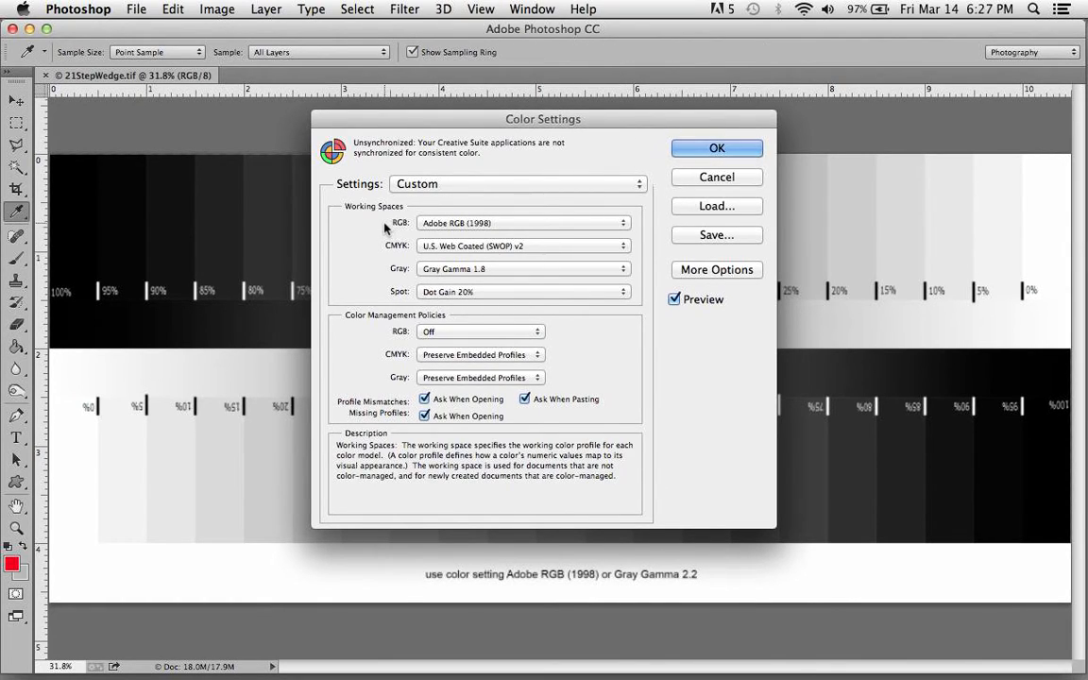
pyautogui.moveTo(377, 277)
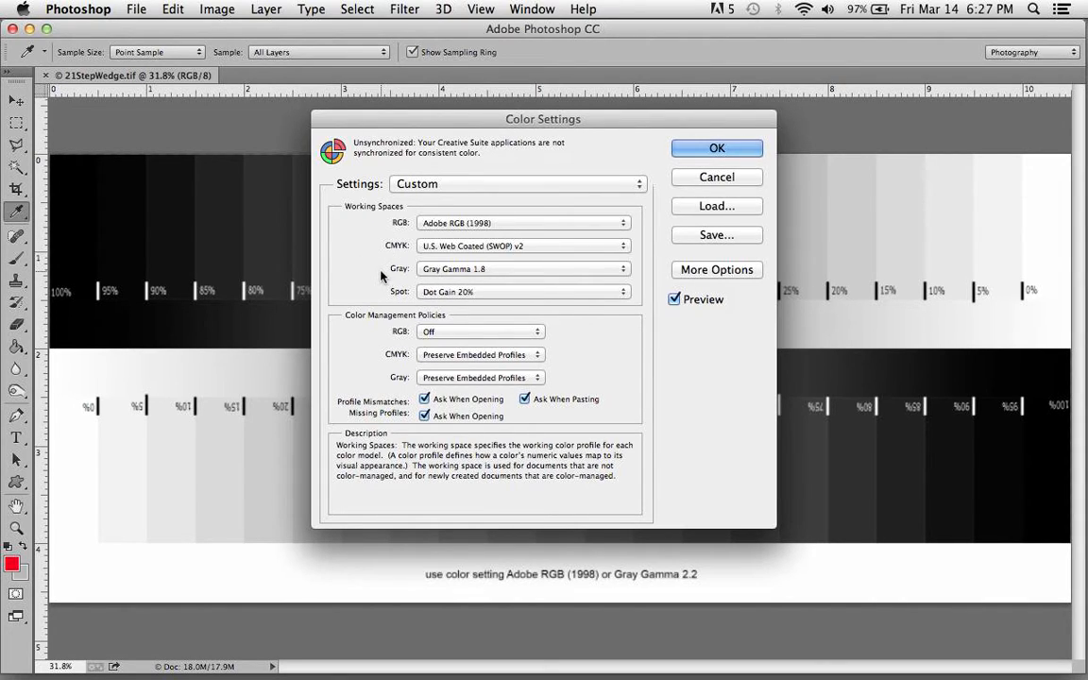
pyautogui.moveTo(510, 277)
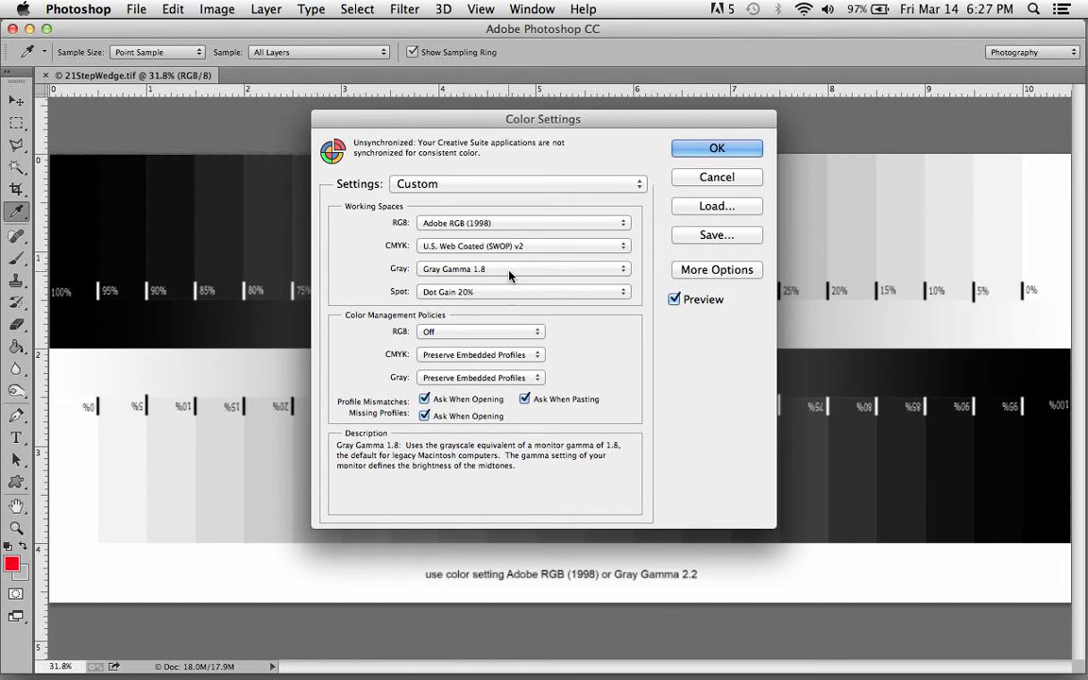
pyautogui.click(716, 147)
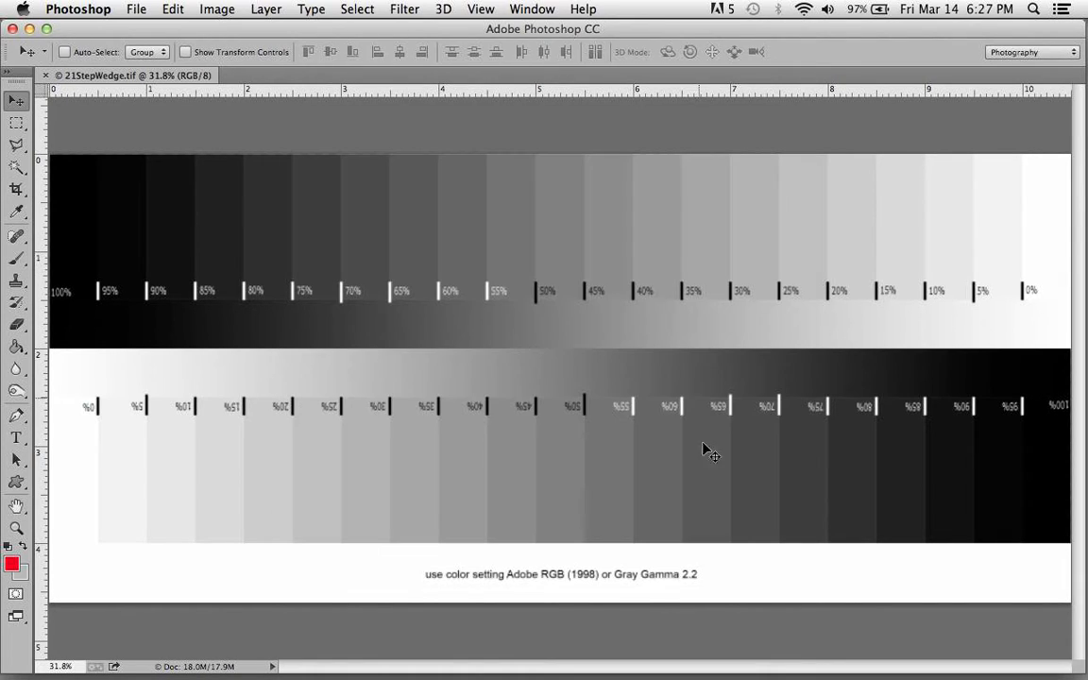
pyautogui.moveTo(669, 595)
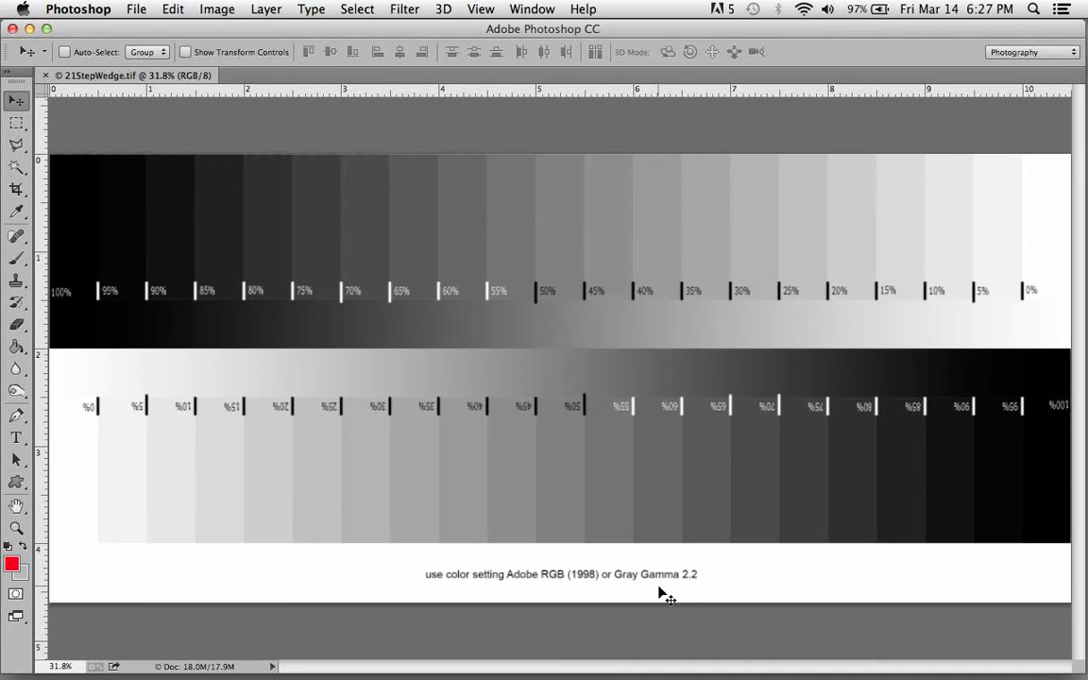
pyautogui.moveTo(474, 368)
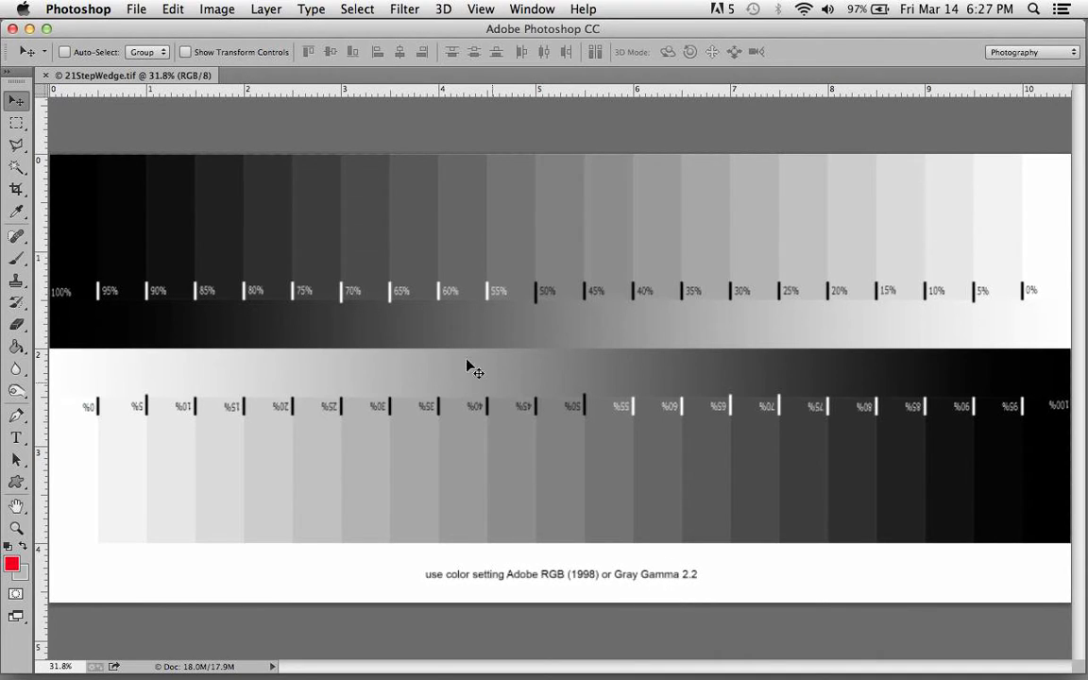
pyautogui.moveTo(567, 331)
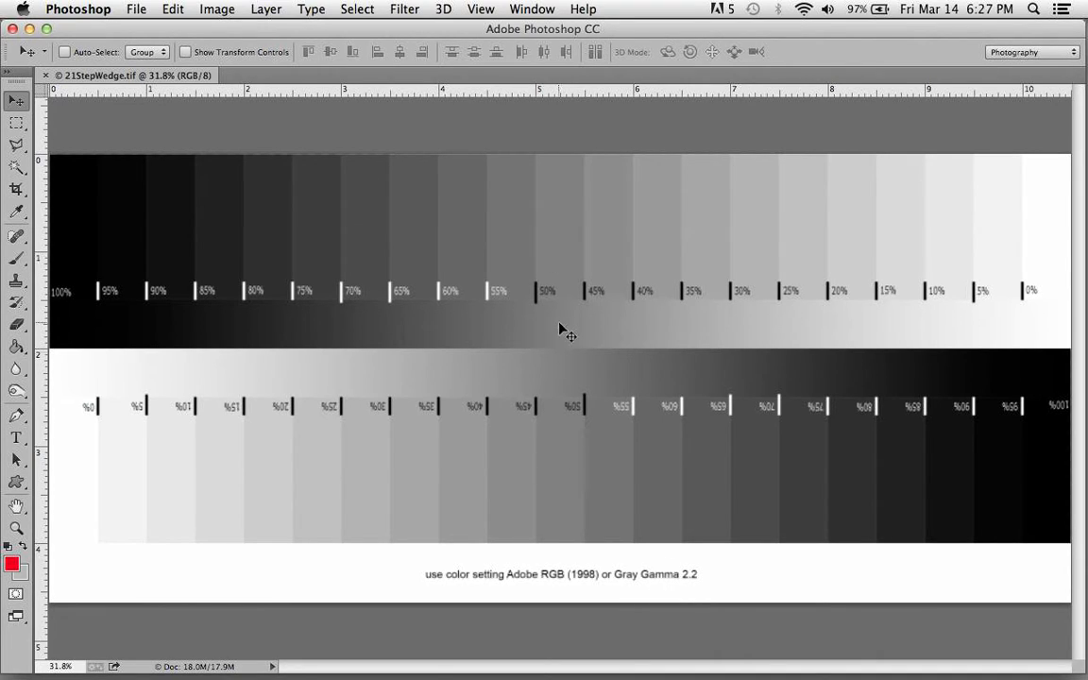
pyautogui.moveTo(522, 156)
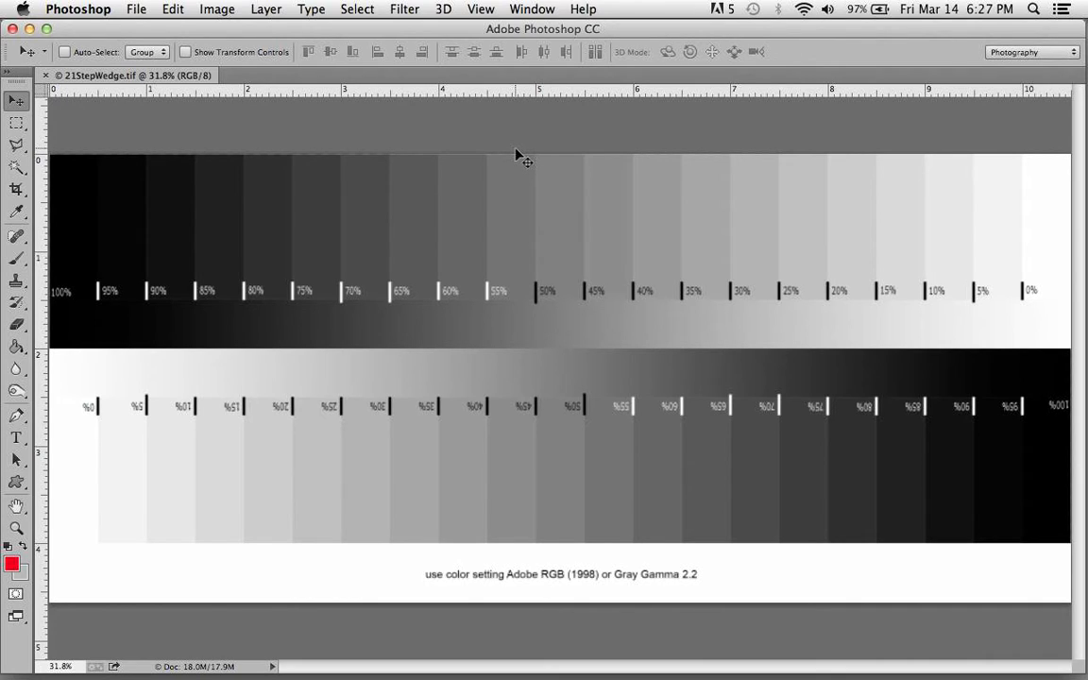
pyautogui.moveTo(492, 85)
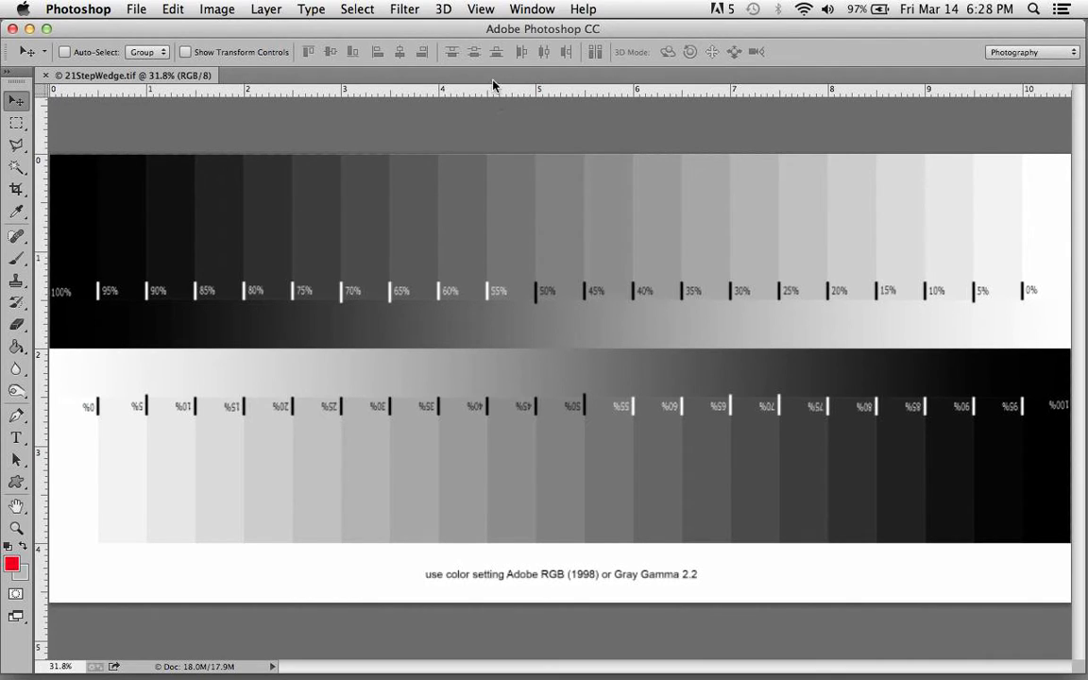
pyautogui.moveTo(531, 14)
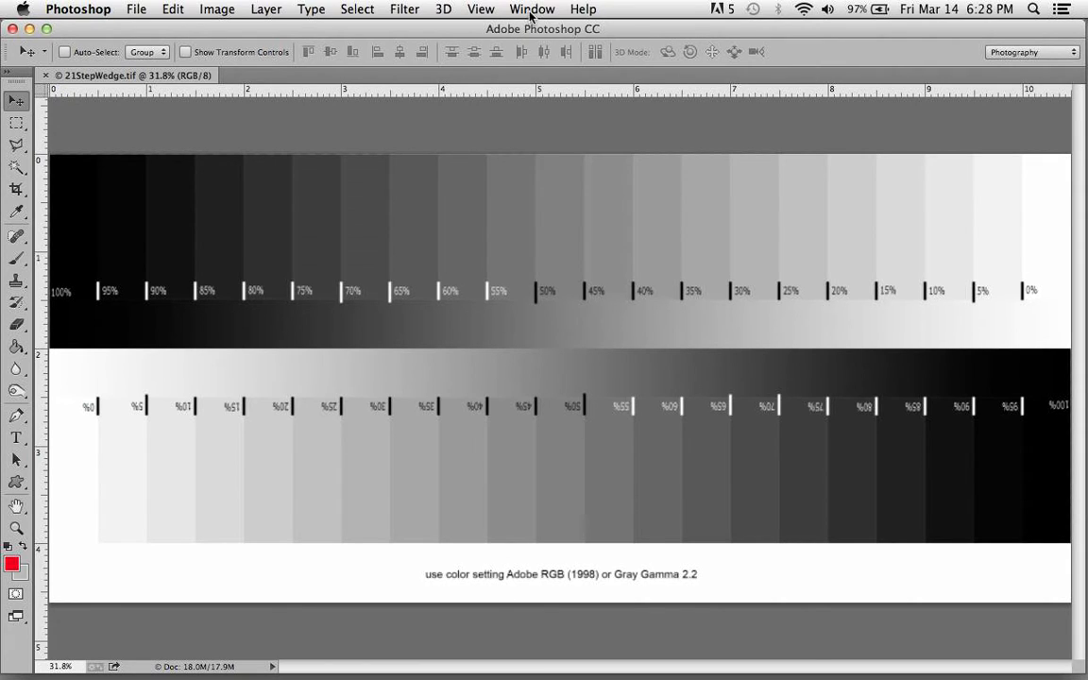
pyautogui.click(532, 9)
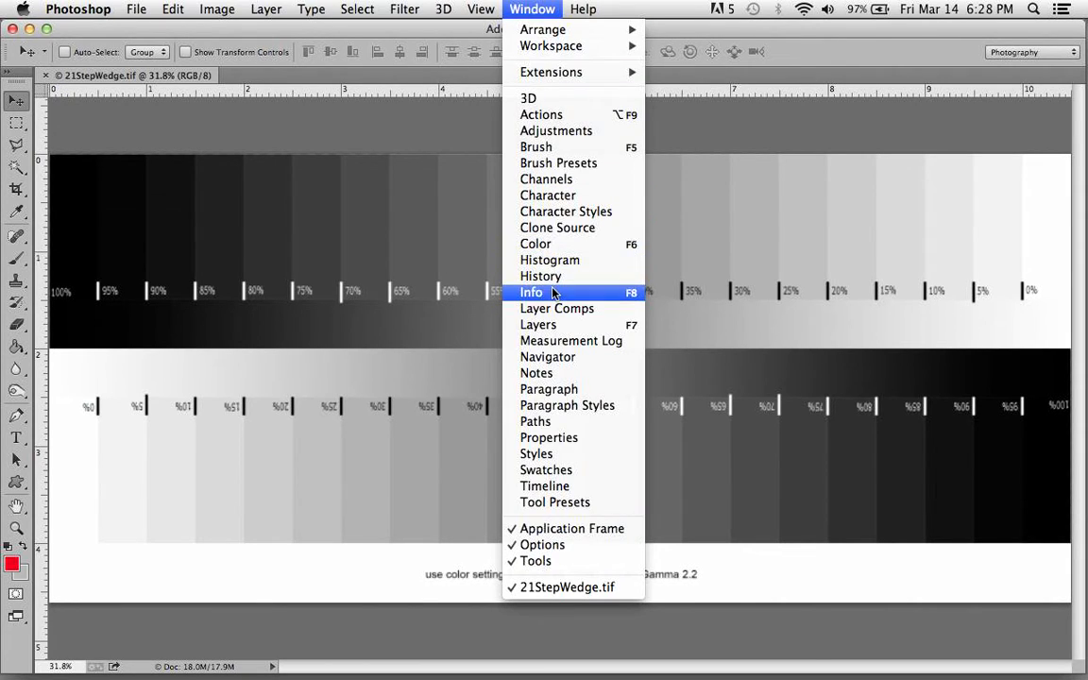
pyautogui.click(532, 292)
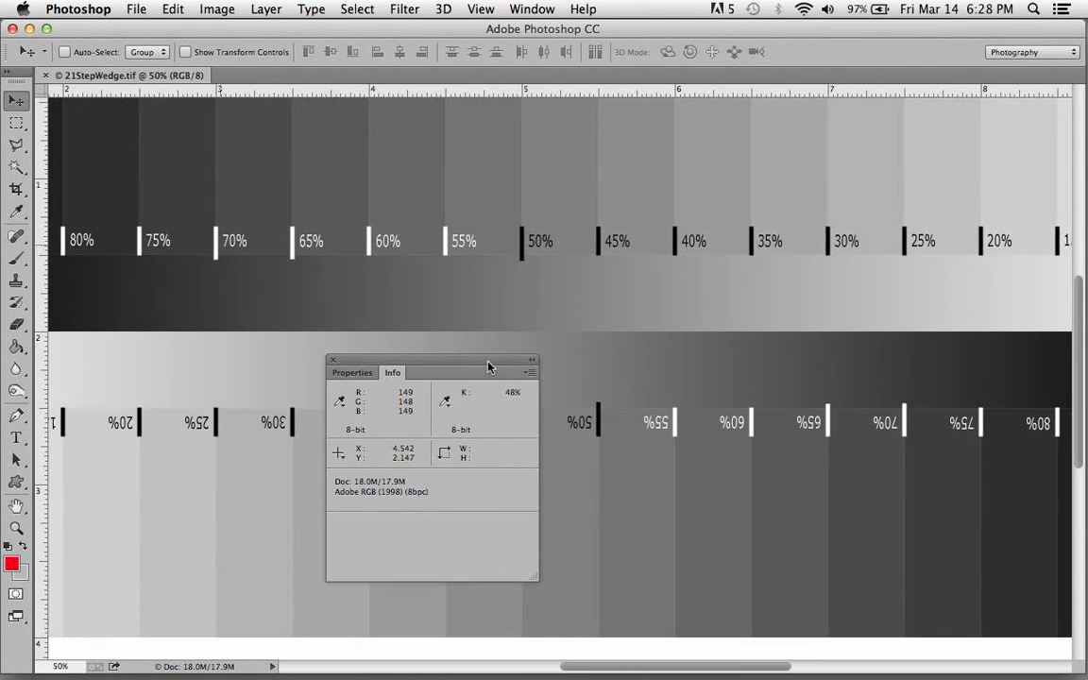
pyautogui.moveTo(1080, 368)
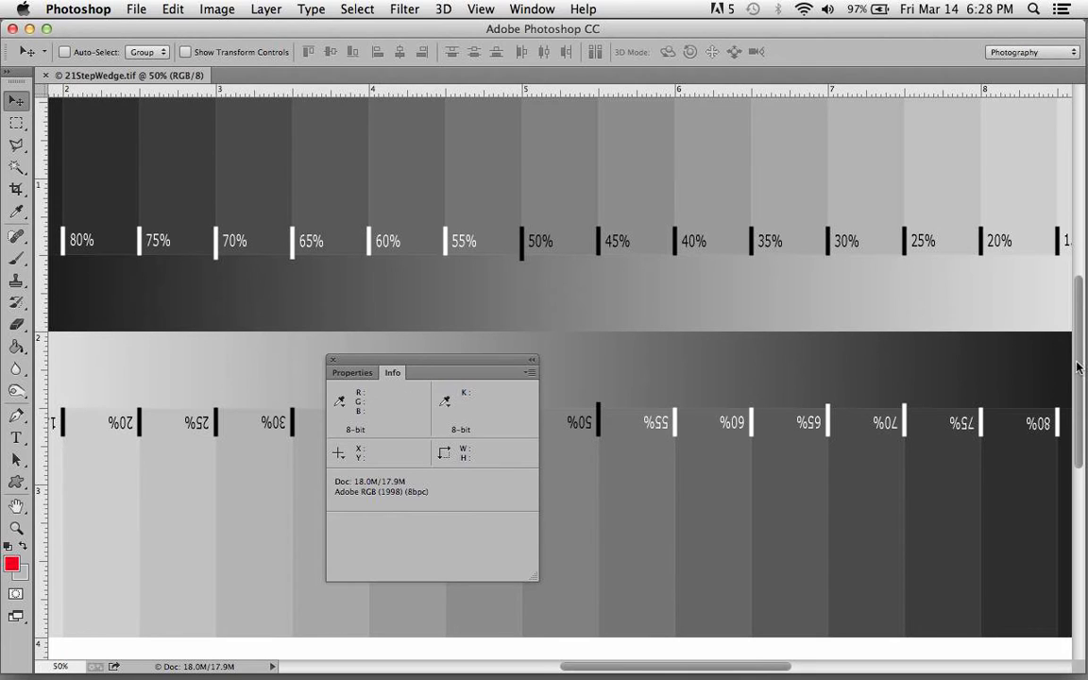
# Scroll the canvas right to bring the wedge's 0% and 100% end steps into view
pyautogui.scroll(3)
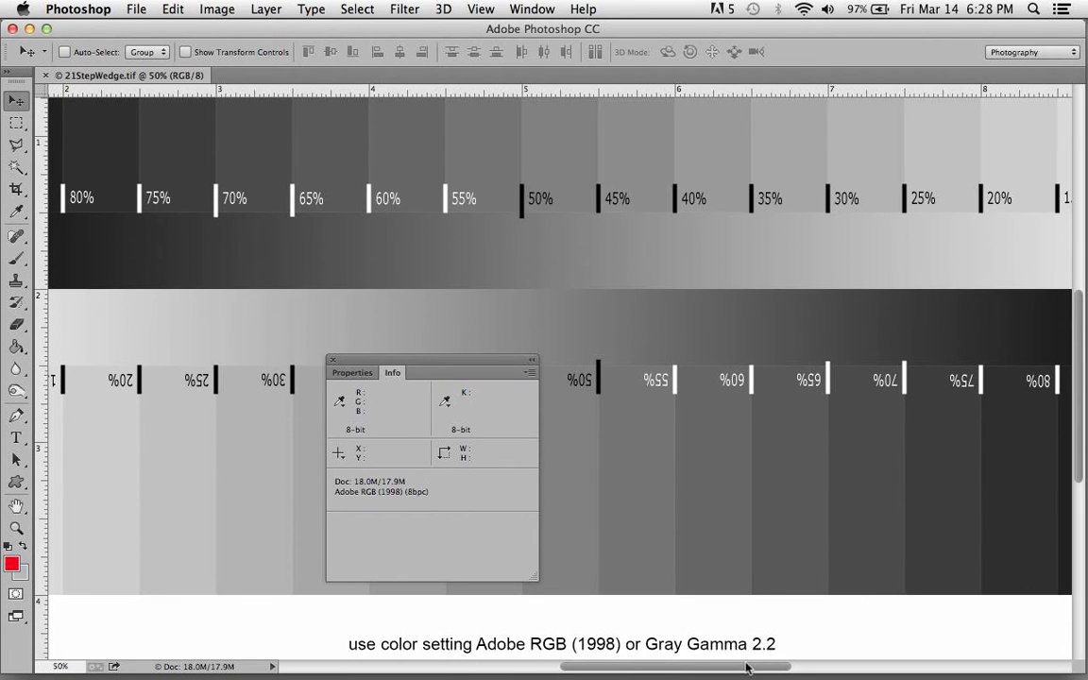
pyautogui.moveTo(746, 667); pyautogui.dragTo(789, 667)
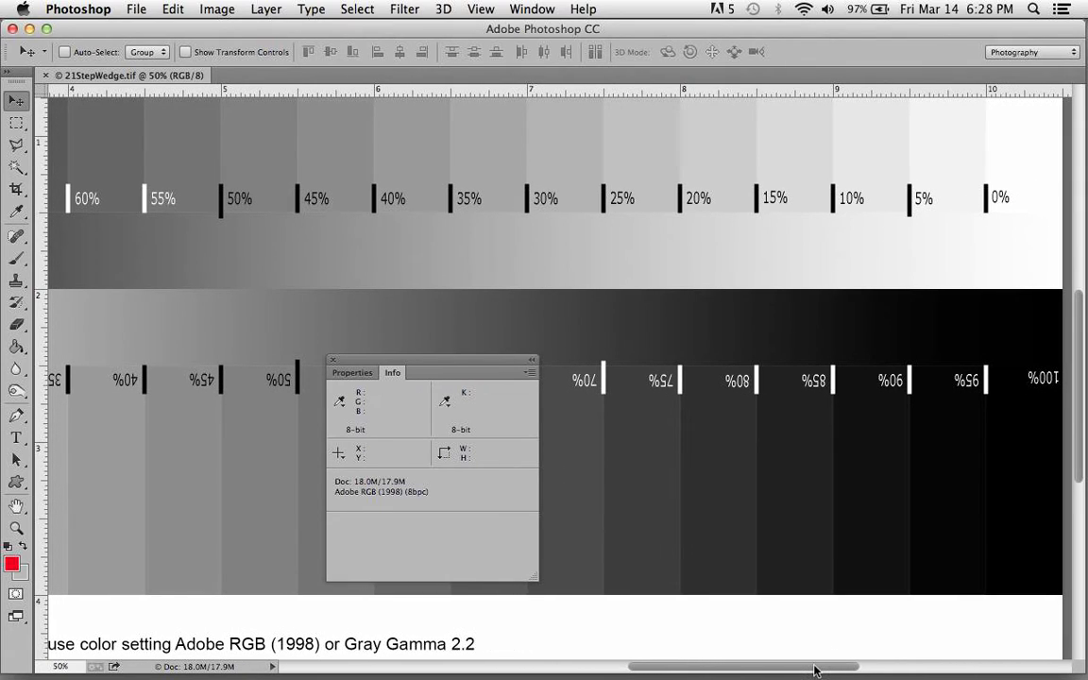
pyautogui.moveTo(452, 396)
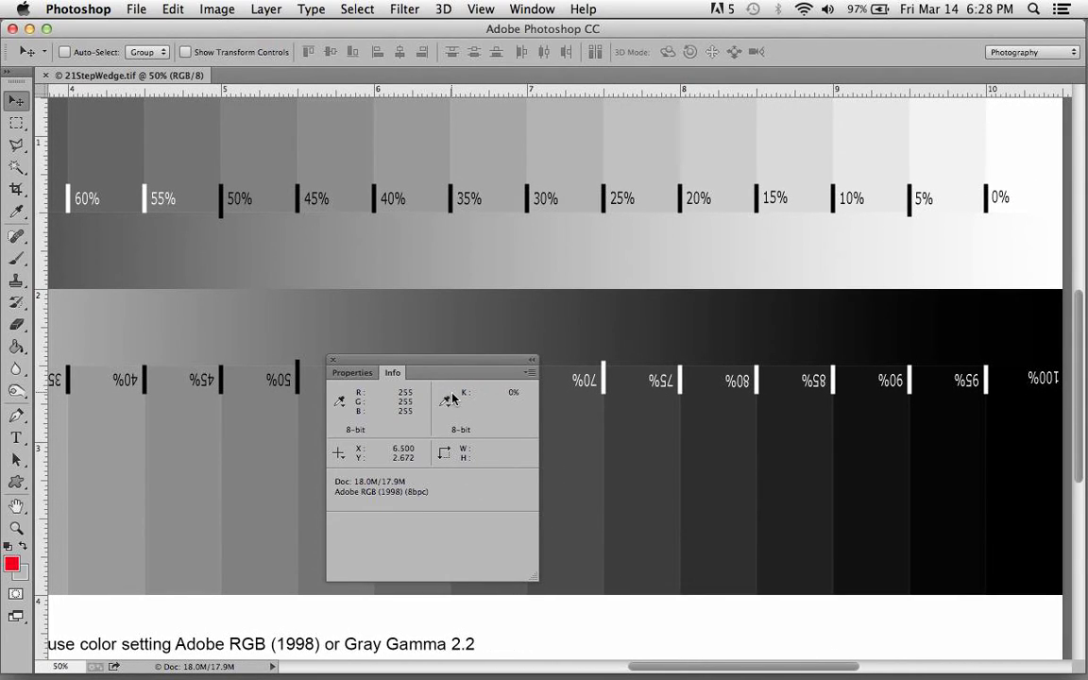
pyautogui.moveTo(452, 397)
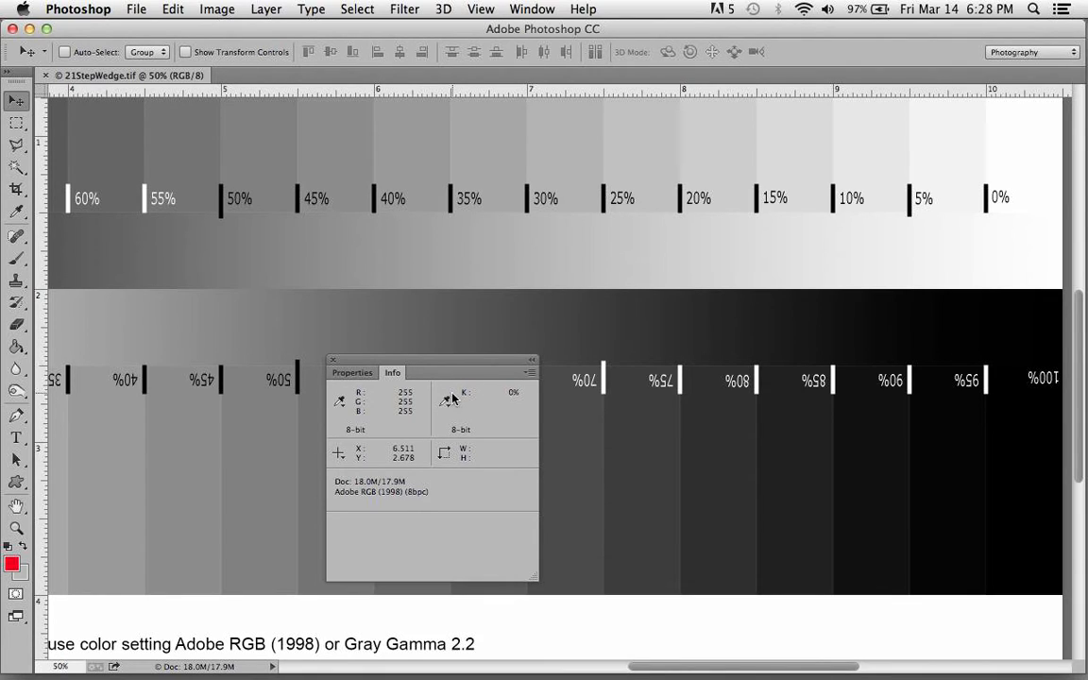
pyautogui.moveTo(530, 406)
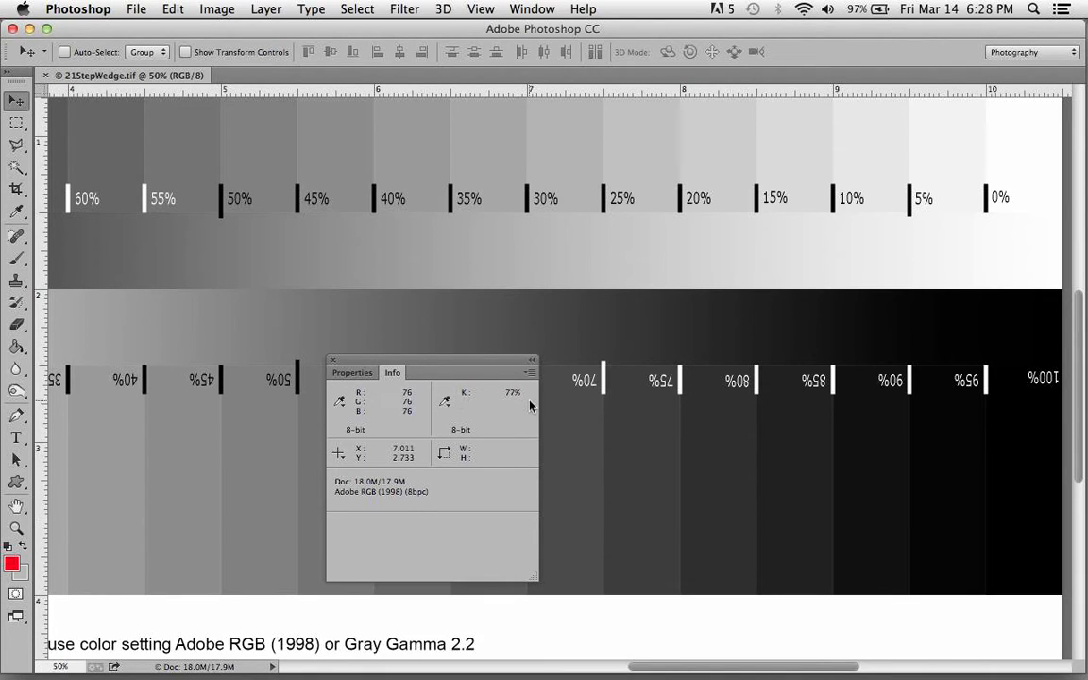
pyautogui.moveTo(585, 396)
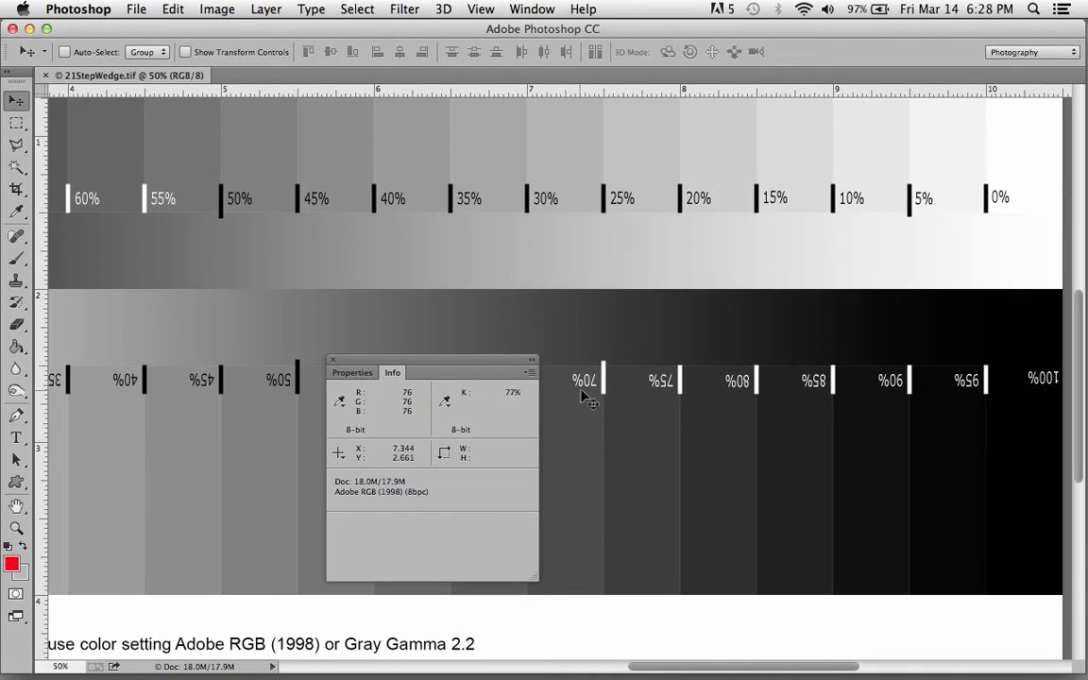
pyautogui.moveTo(584, 401)
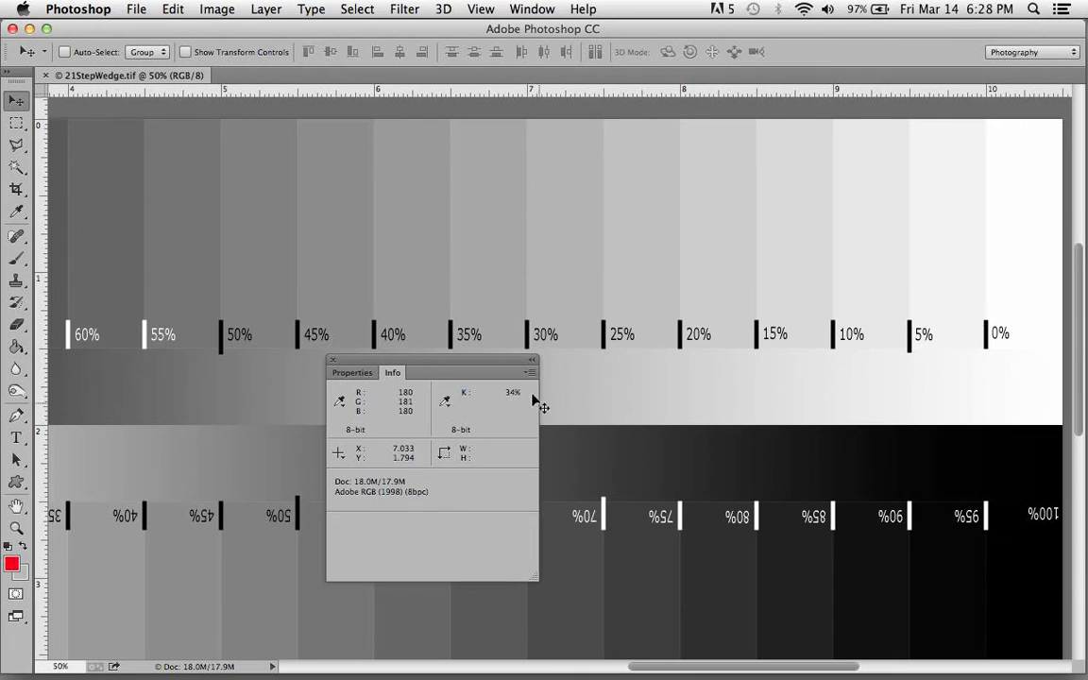
pyautogui.moveTo(488, 301)
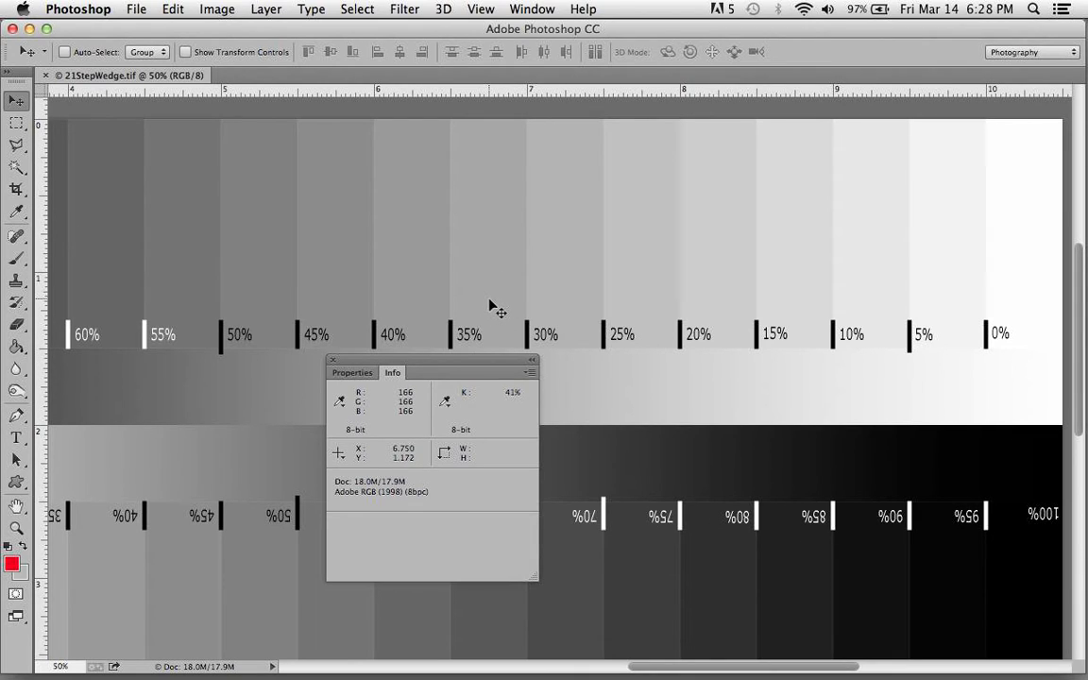
pyautogui.moveTo(480, 390)
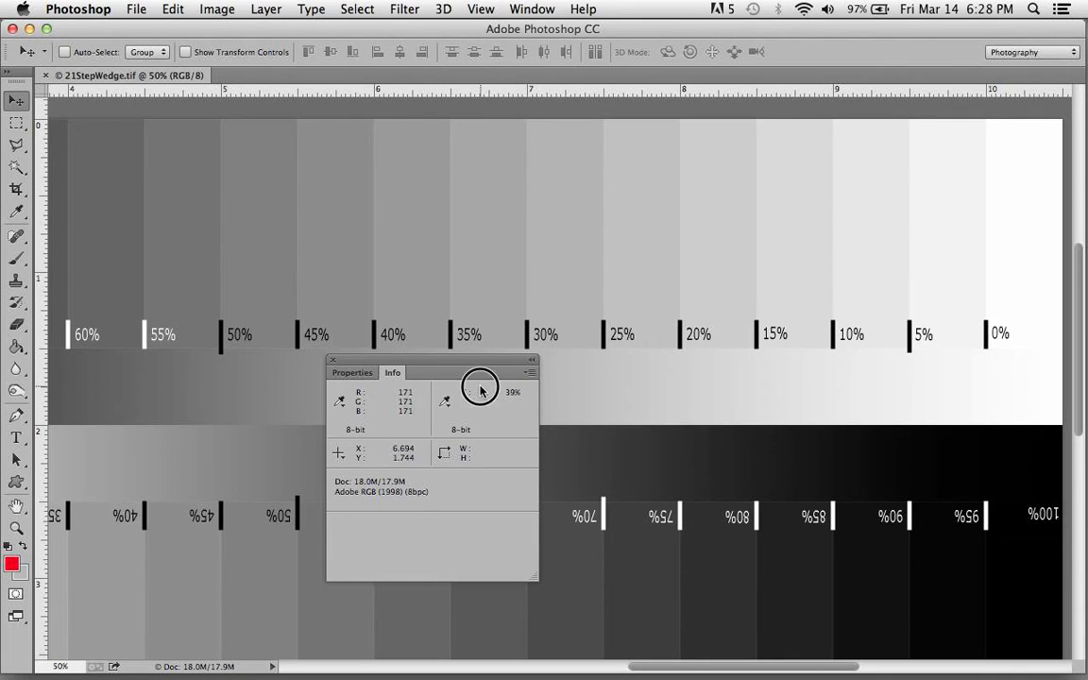
pyautogui.moveTo(556, 291)
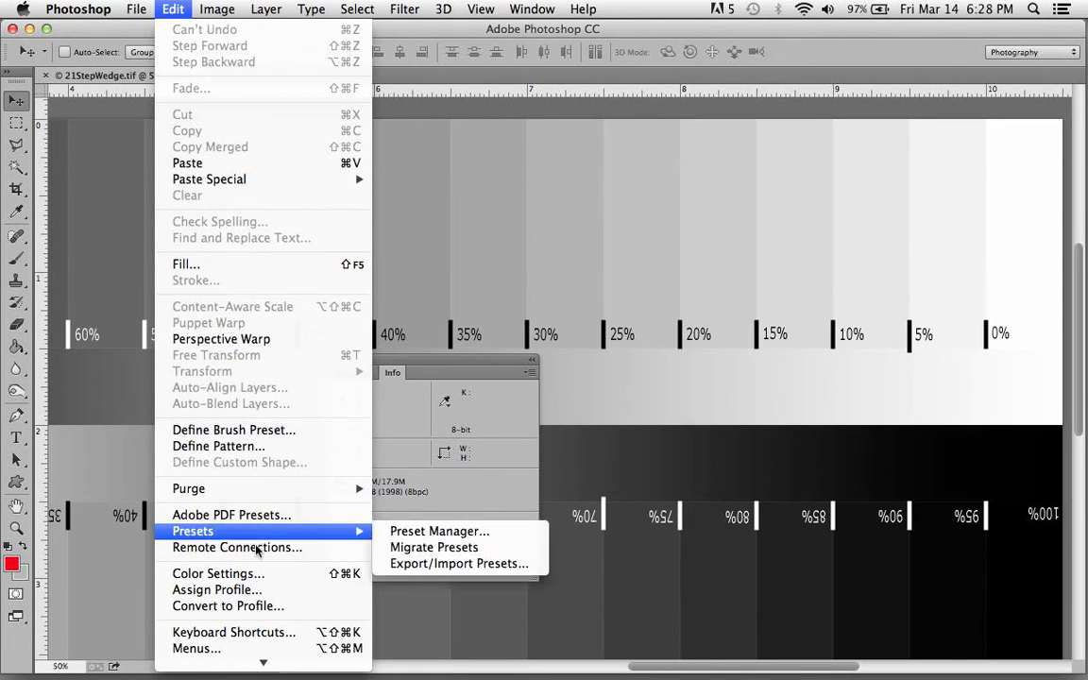
# In Color Settings, choose Gray Gamma 2.2 for the Gray working space and apply it
pyautogui.click(218, 574)
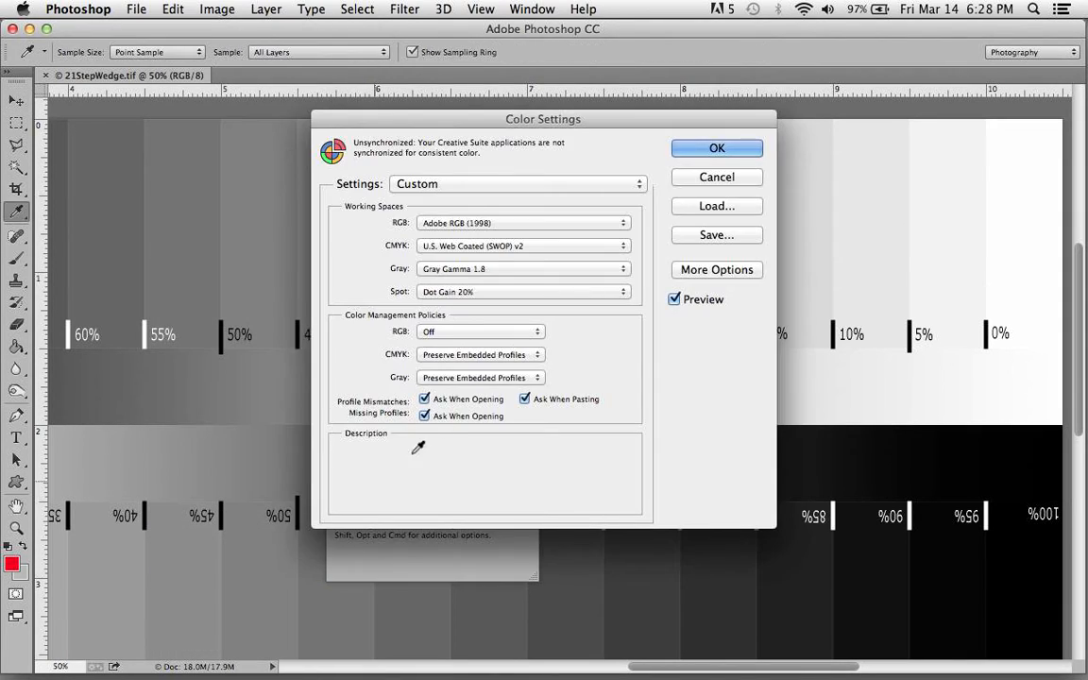
pyautogui.moveTo(678, 288)
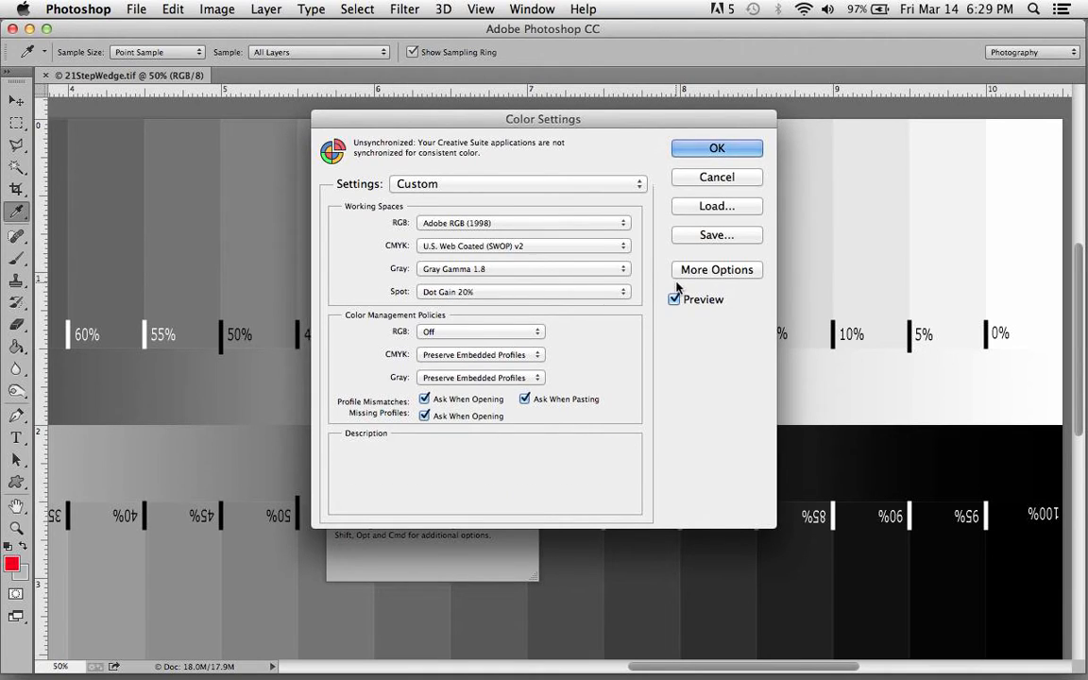
pyautogui.click(523, 268)
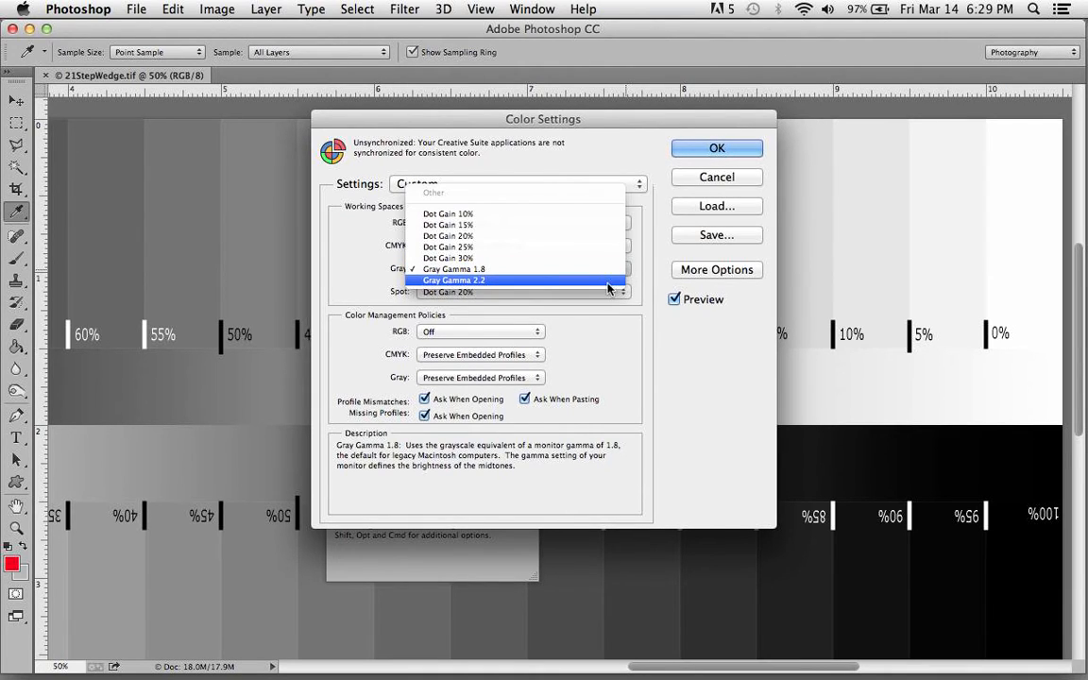
pyautogui.click(454, 279)
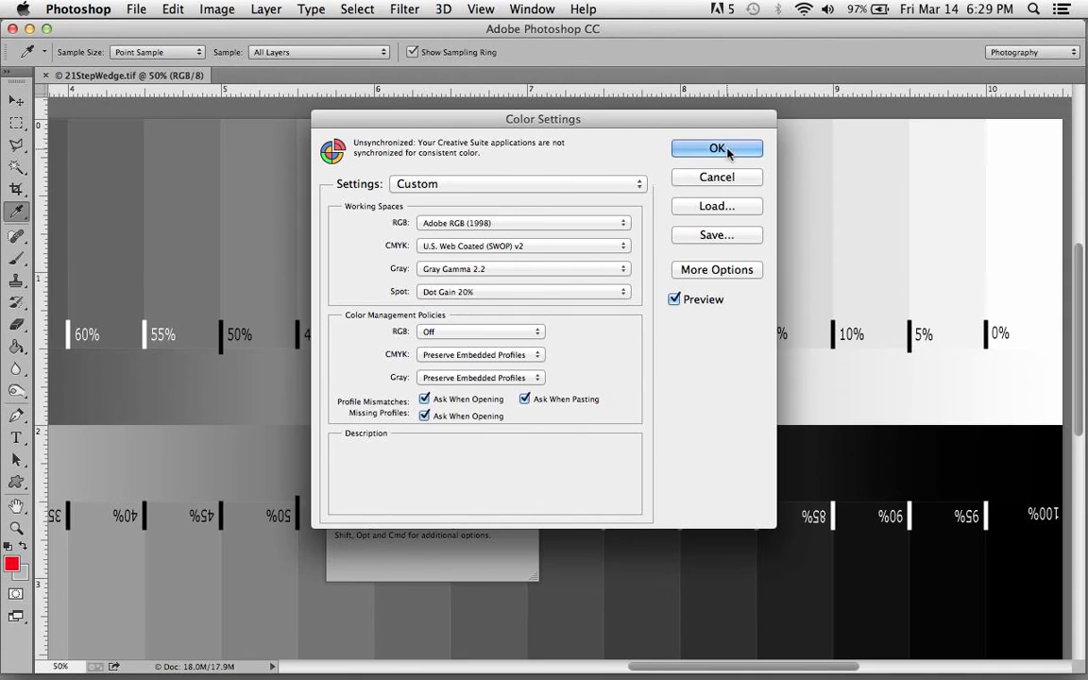
pyautogui.click(716, 148)
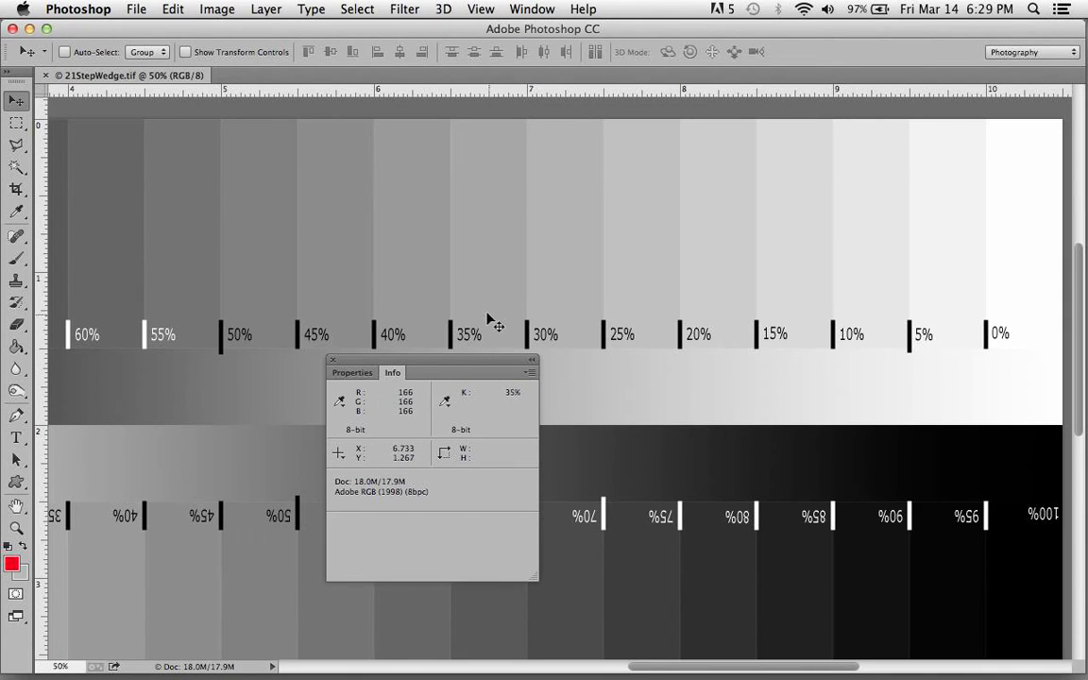
pyautogui.moveTo(489, 314)
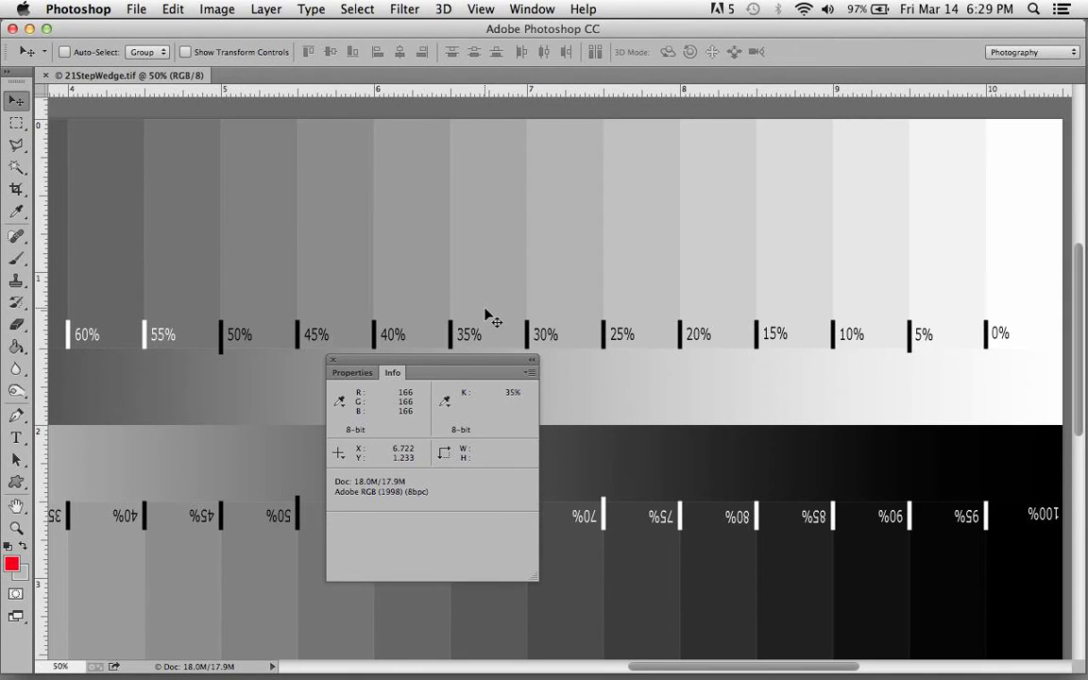
pyautogui.moveTo(356, 312)
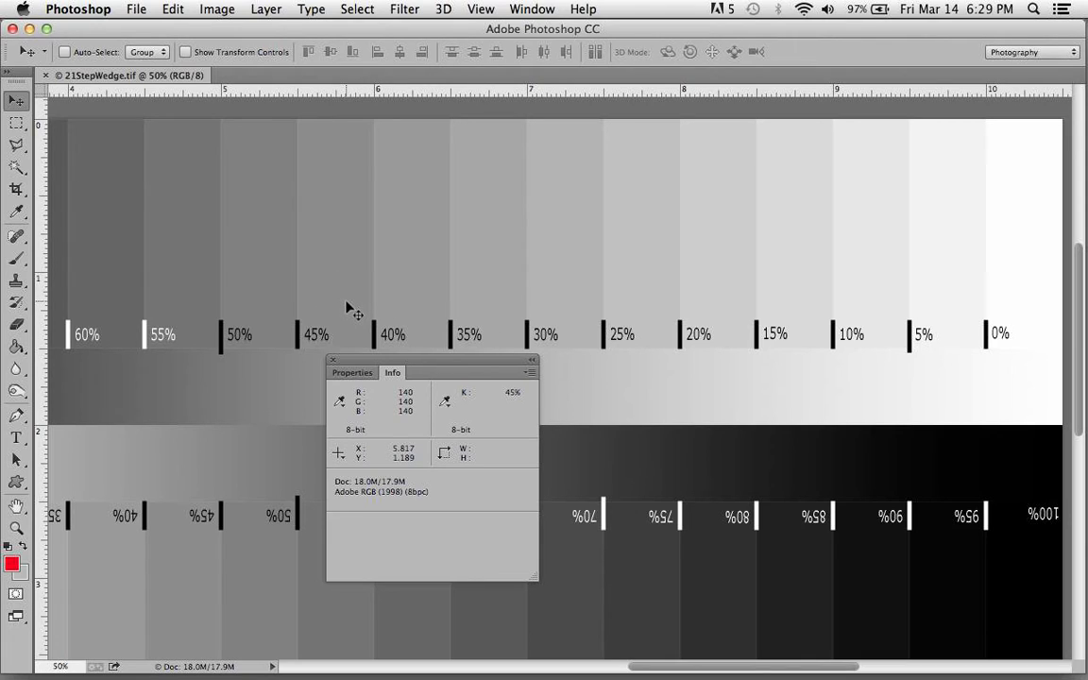
pyautogui.moveTo(727, 557)
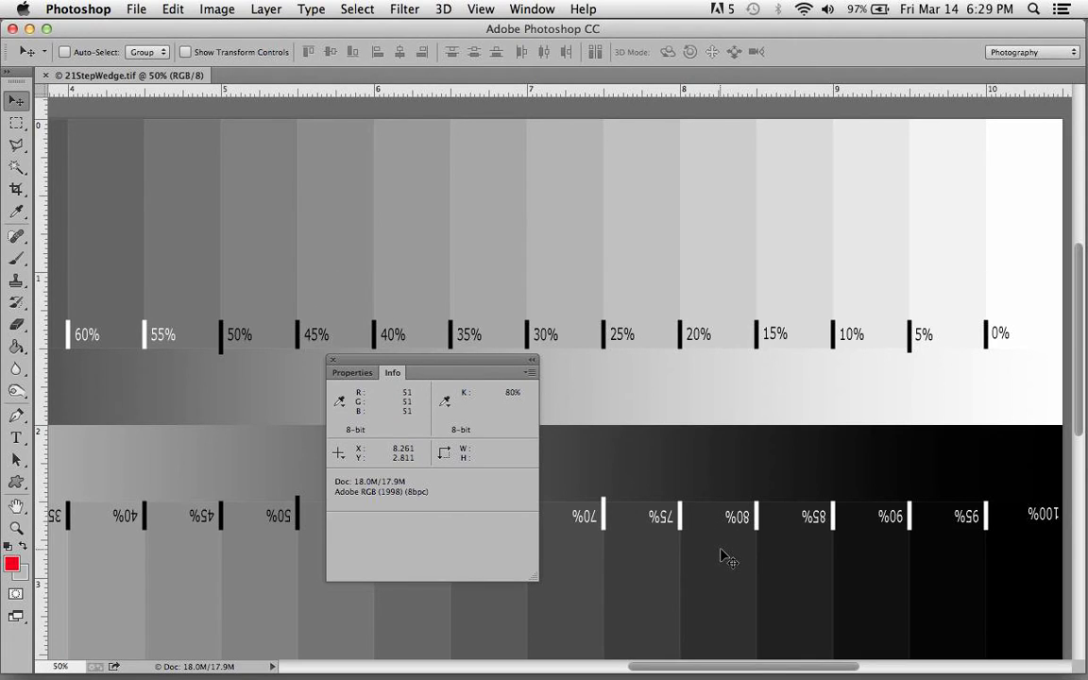
pyautogui.moveTo(444, 420)
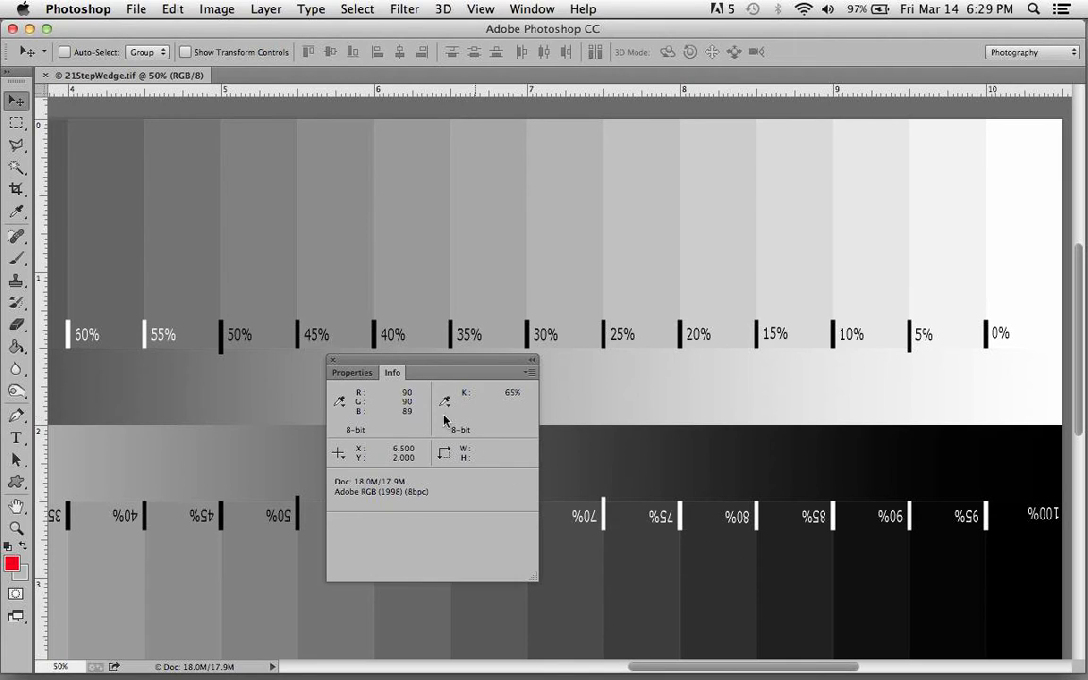
pyautogui.moveTo(727, 324)
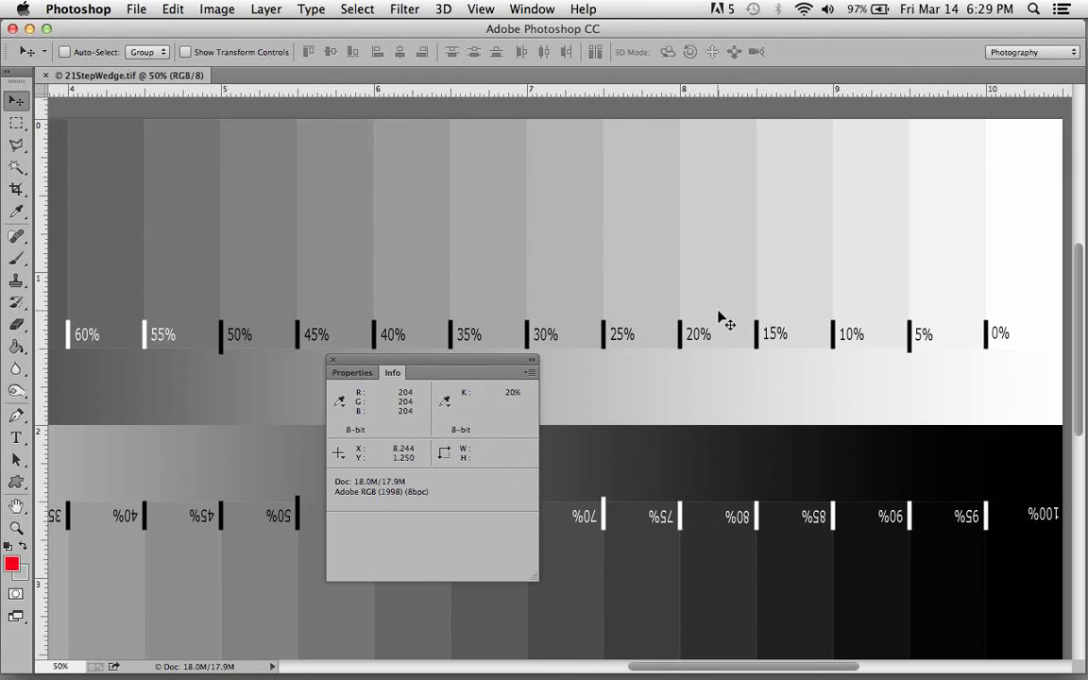
pyautogui.moveTo(453, 395)
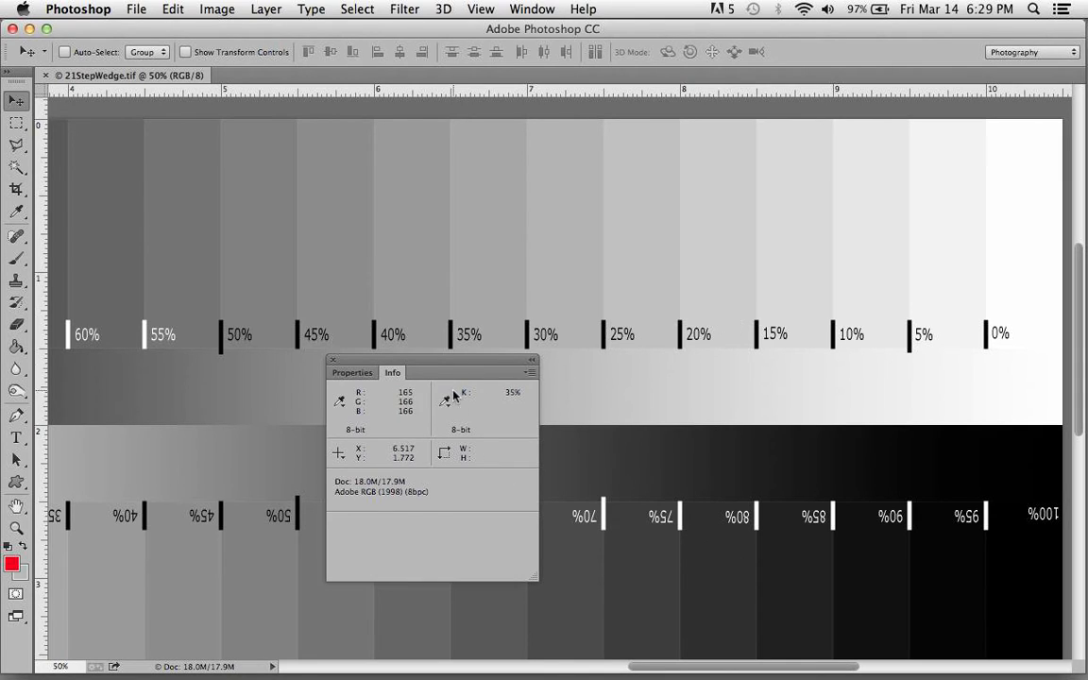
pyautogui.moveTo(1049, 274)
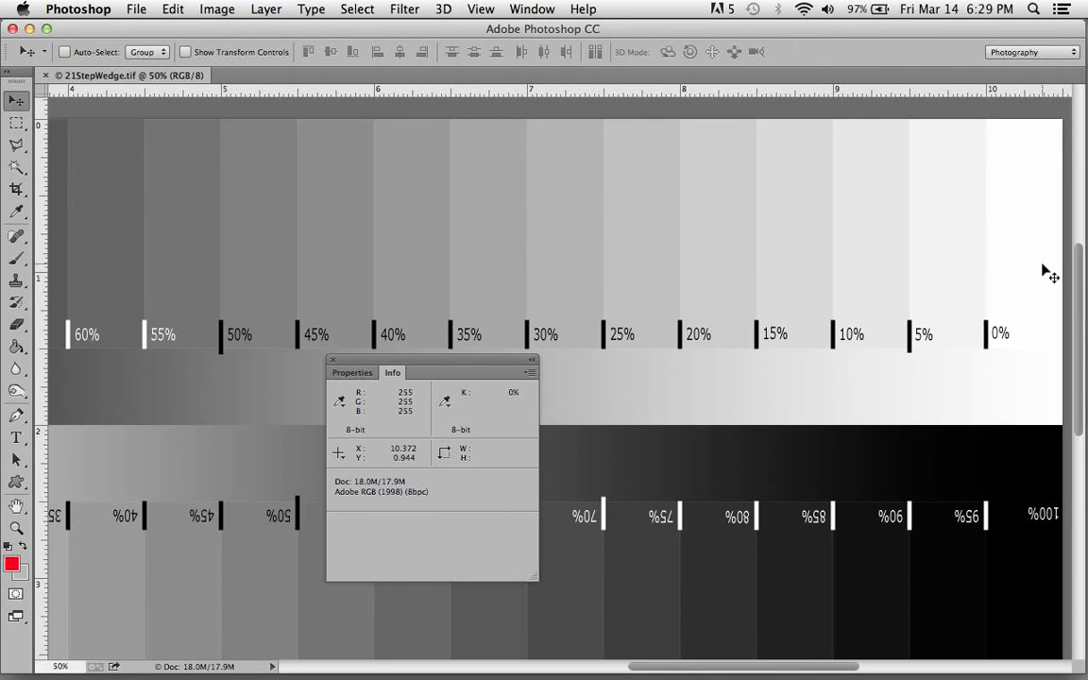
pyautogui.moveTo(820, 284)
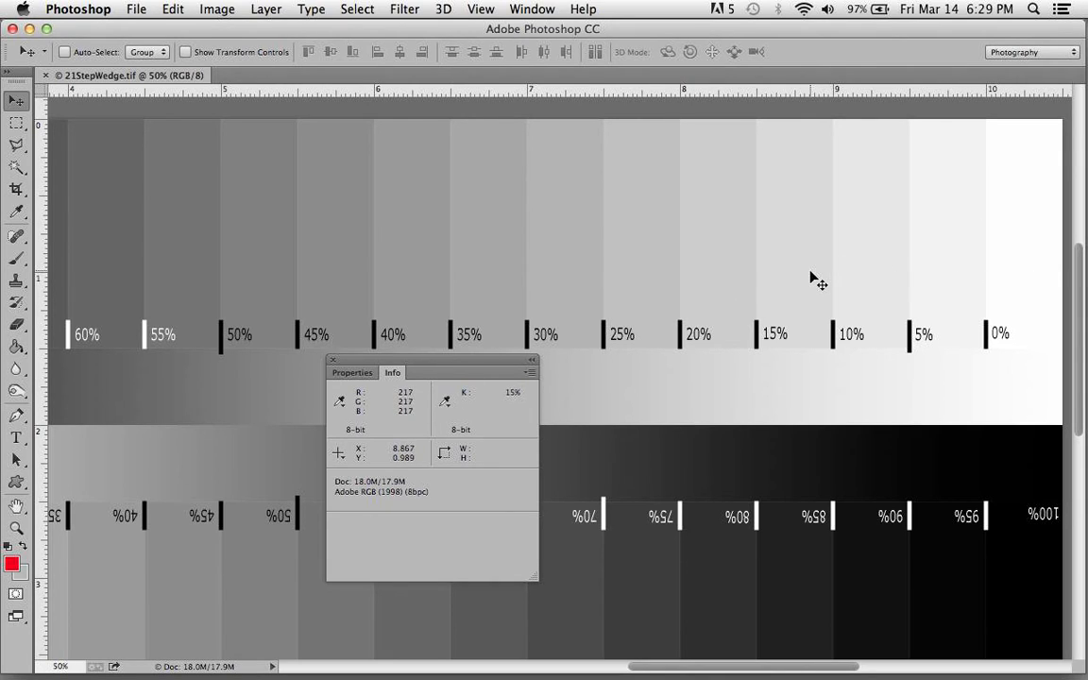
pyautogui.moveTo(504, 269)
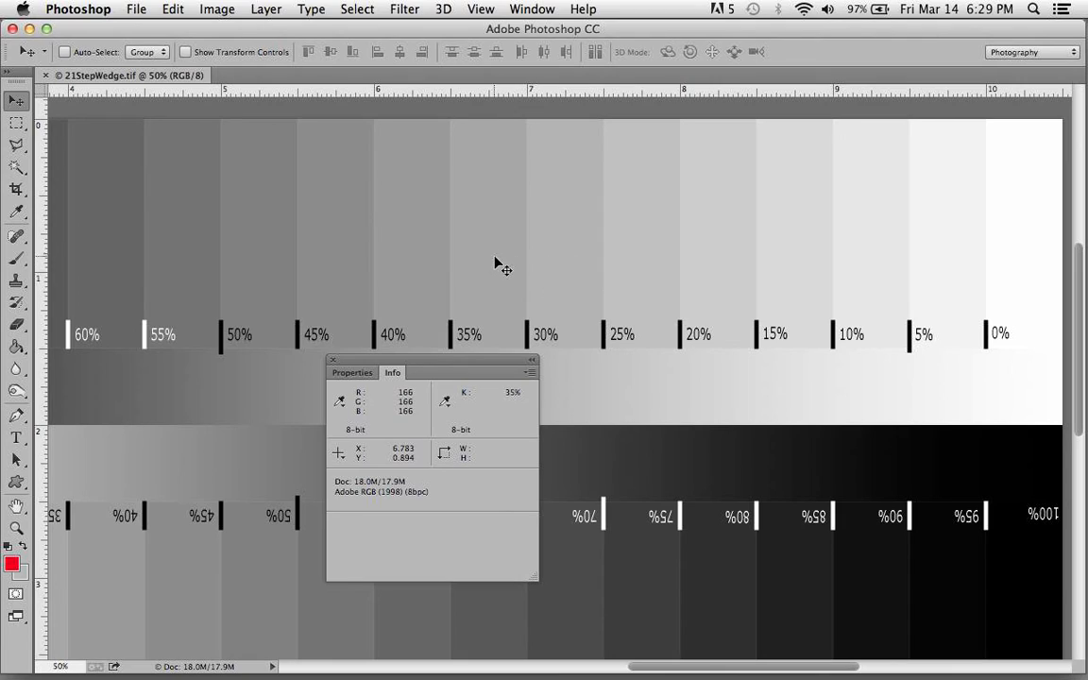
pyautogui.moveTo(243, 260)
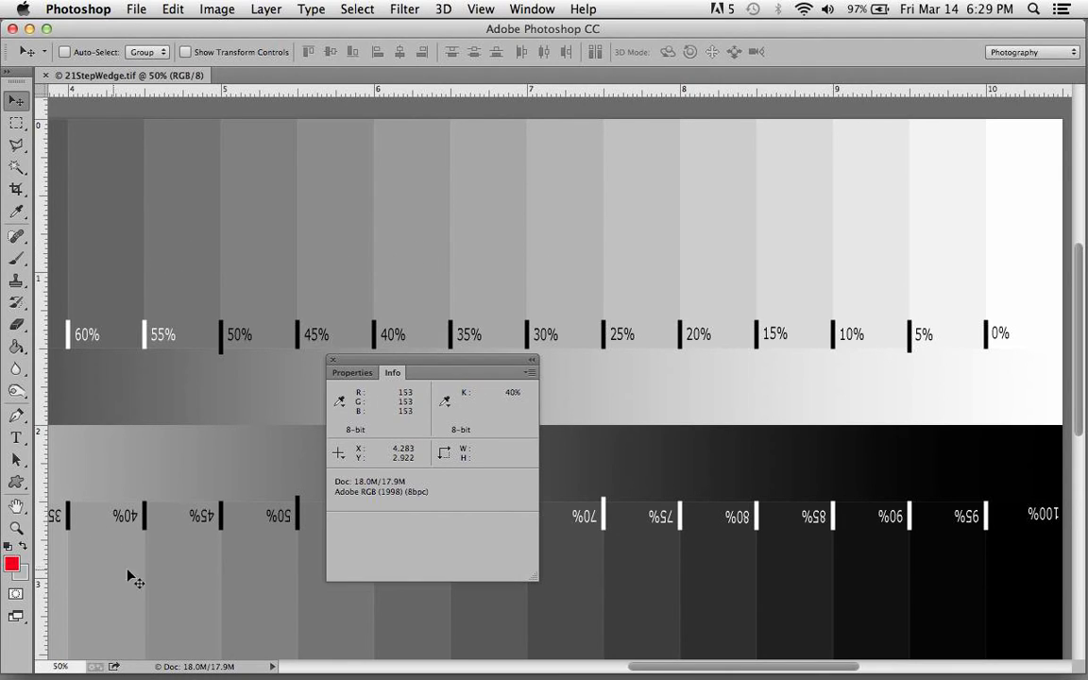
pyautogui.moveTo(571, 609)
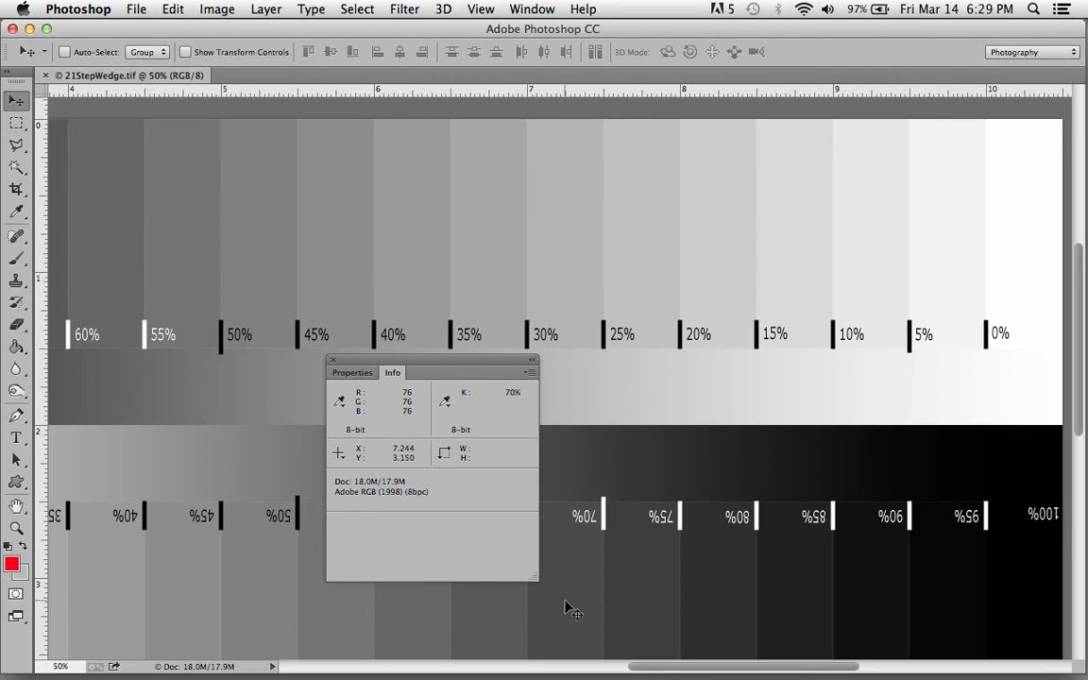
pyautogui.moveTo(817, 587)
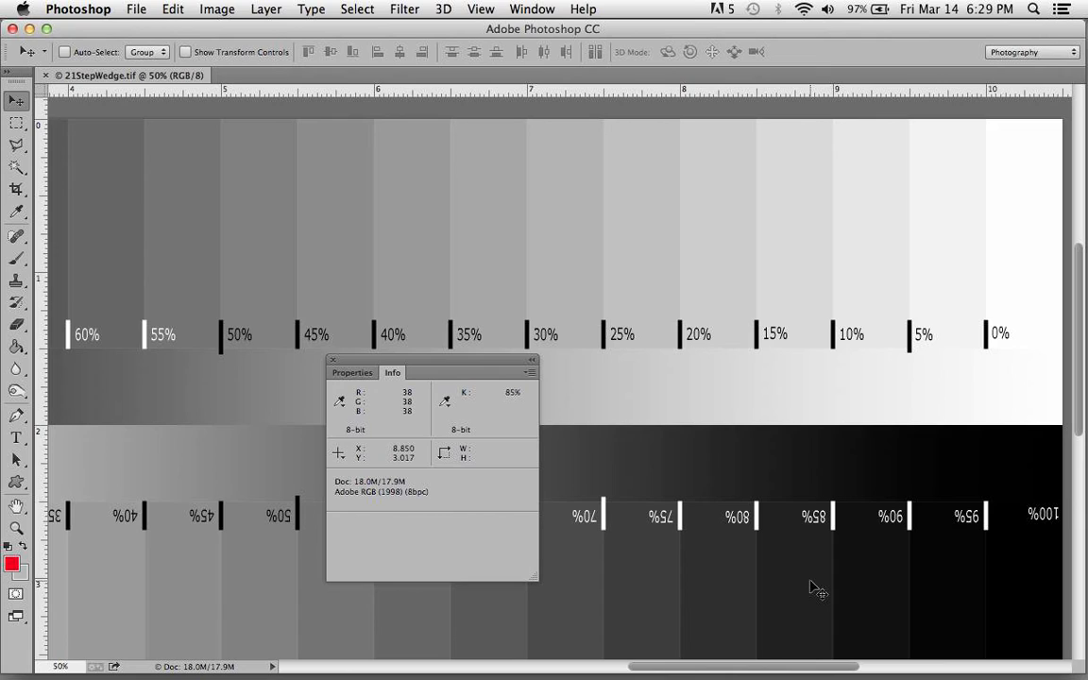
pyautogui.moveTo(334, 182)
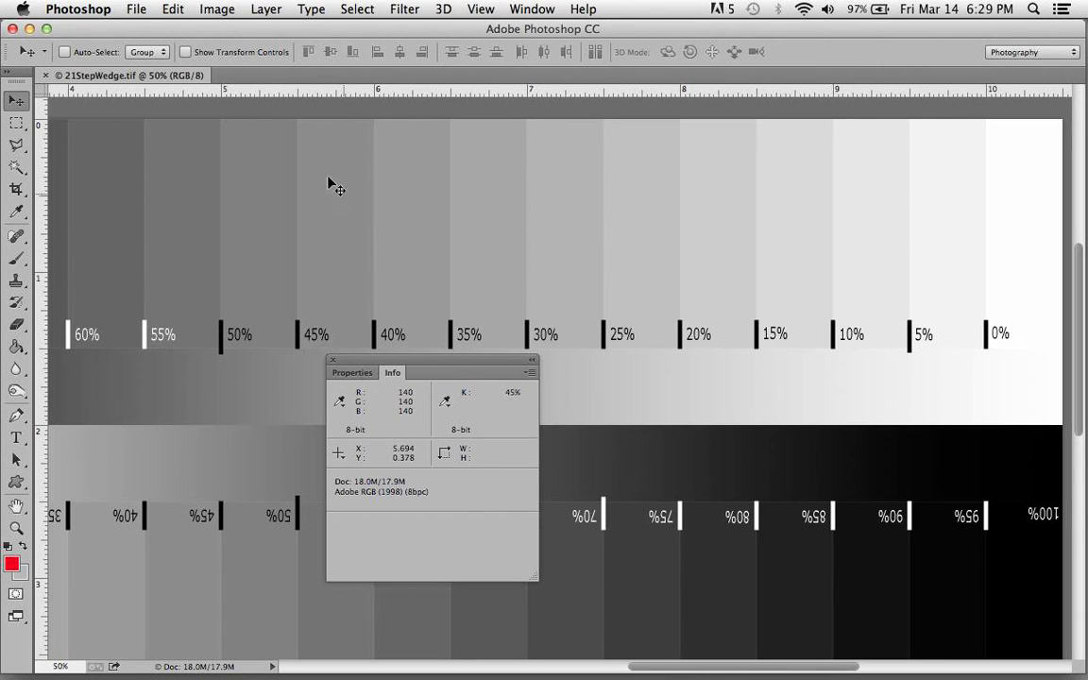
# Reopen Color Settings and reselect Gray Gamma 2.2 as the gray working space
pyautogui.click(172, 9)
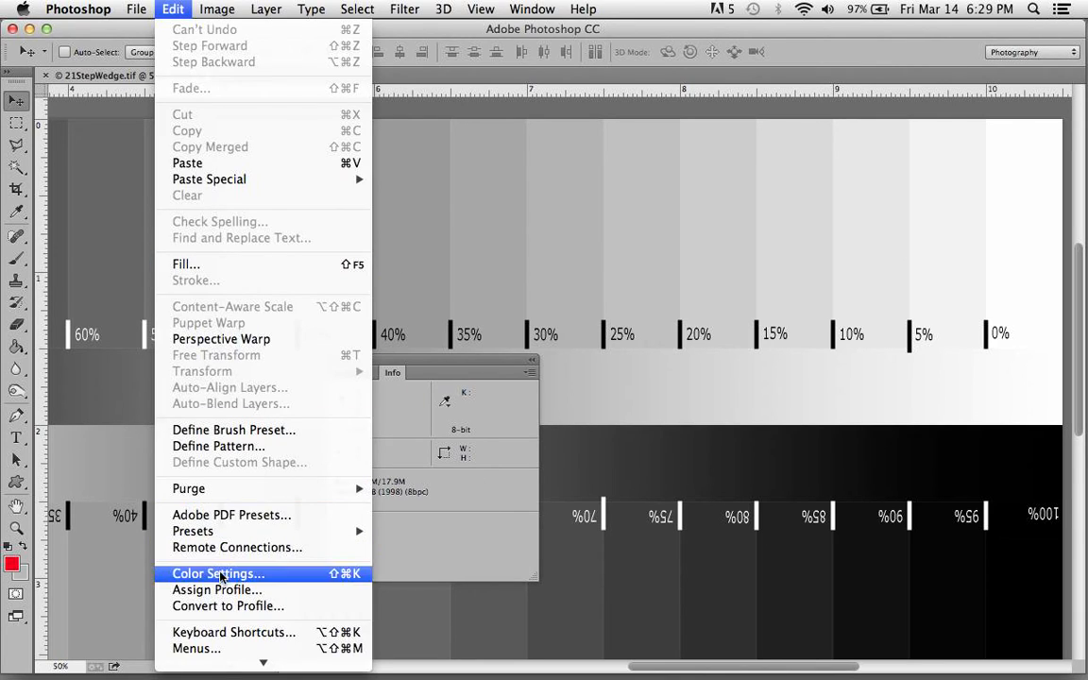
pyautogui.click(218, 573)
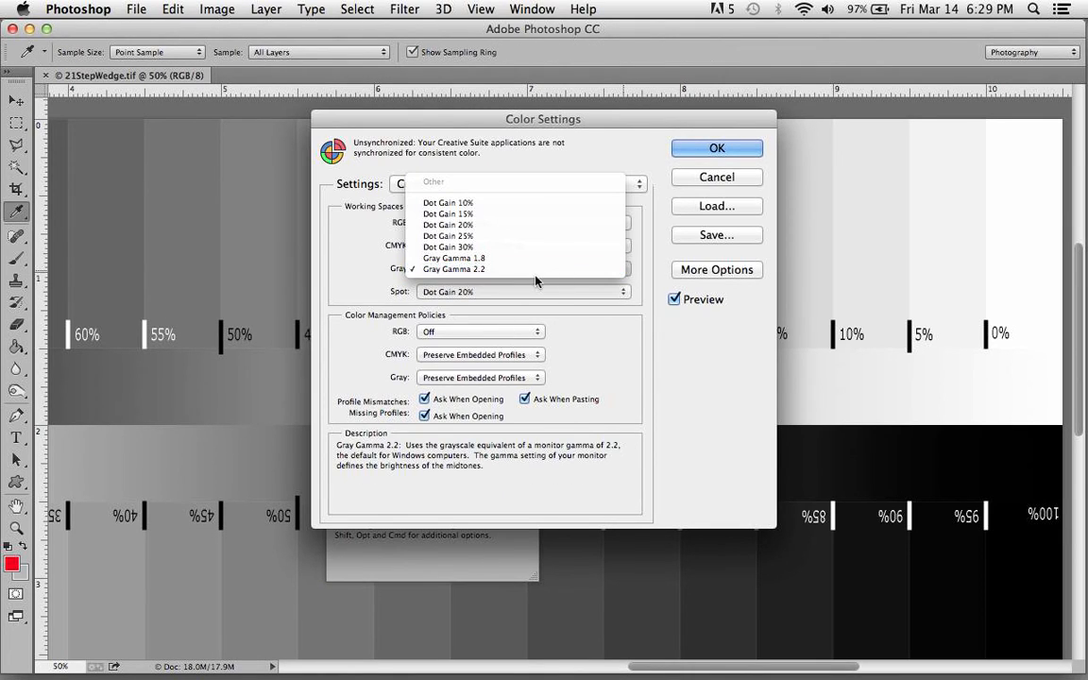
pyautogui.moveTo(454, 258)
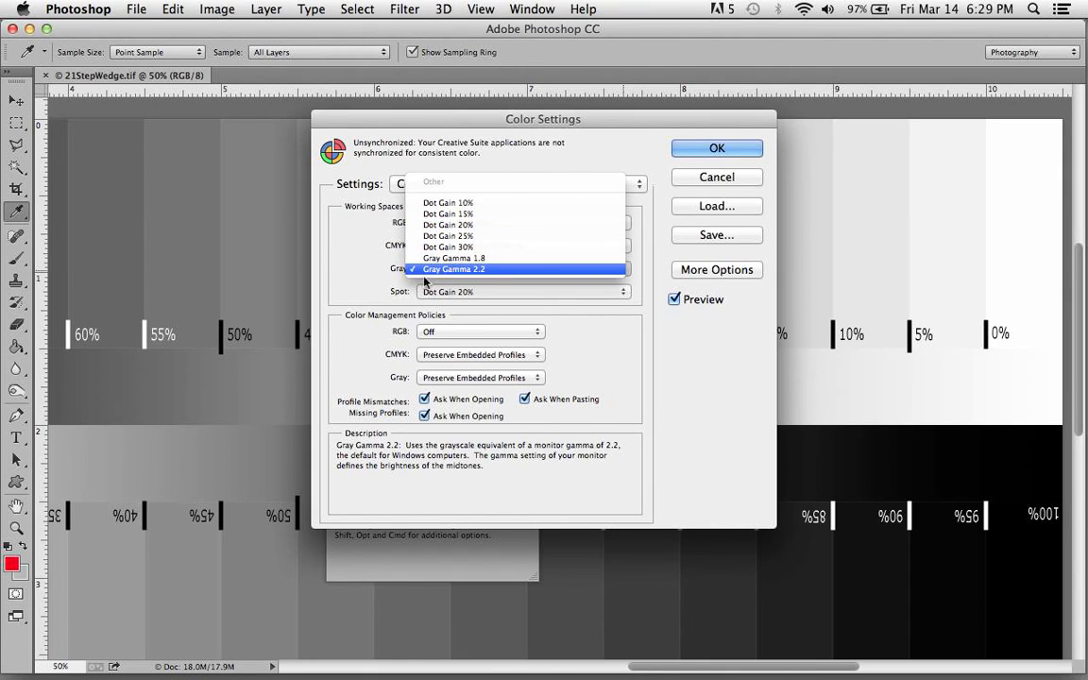
pyautogui.click(453, 270)
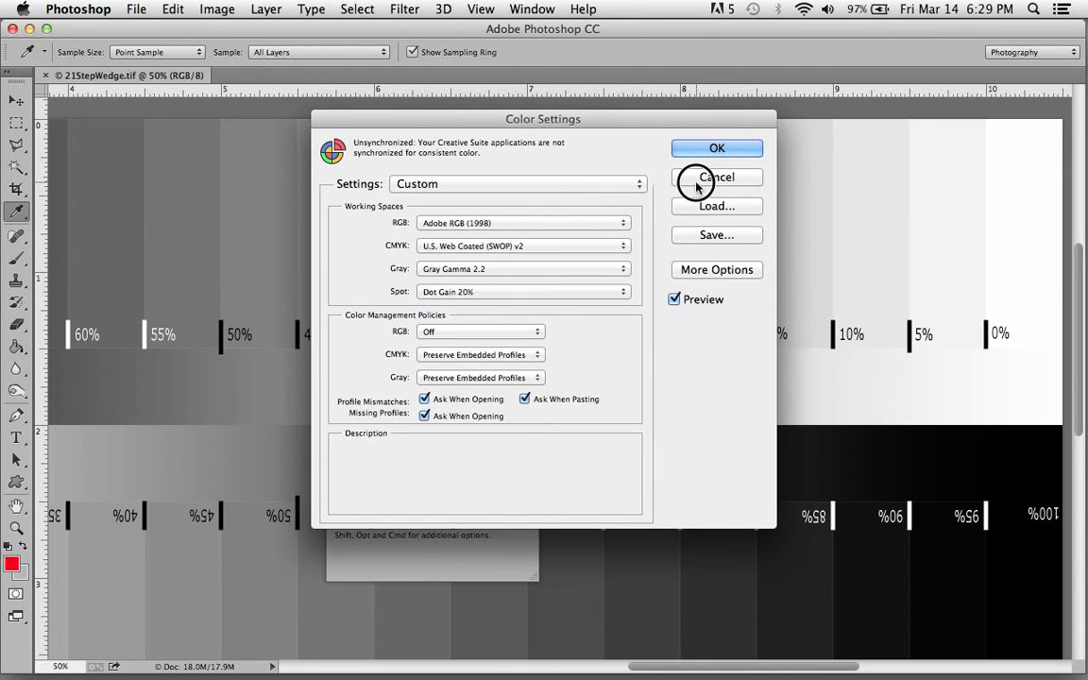
# Dismiss the Color Settings dialog with Gray Gamma 2.2 kept as the gray space
pyautogui.click(716, 177)
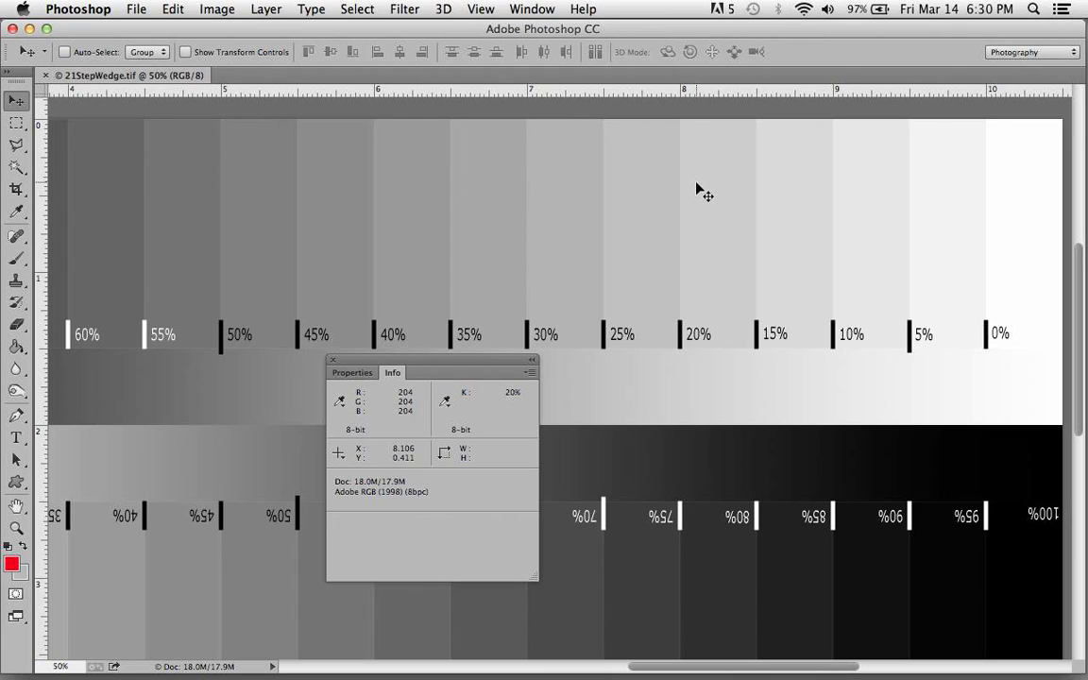
pyautogui.moveTo(395, 265)
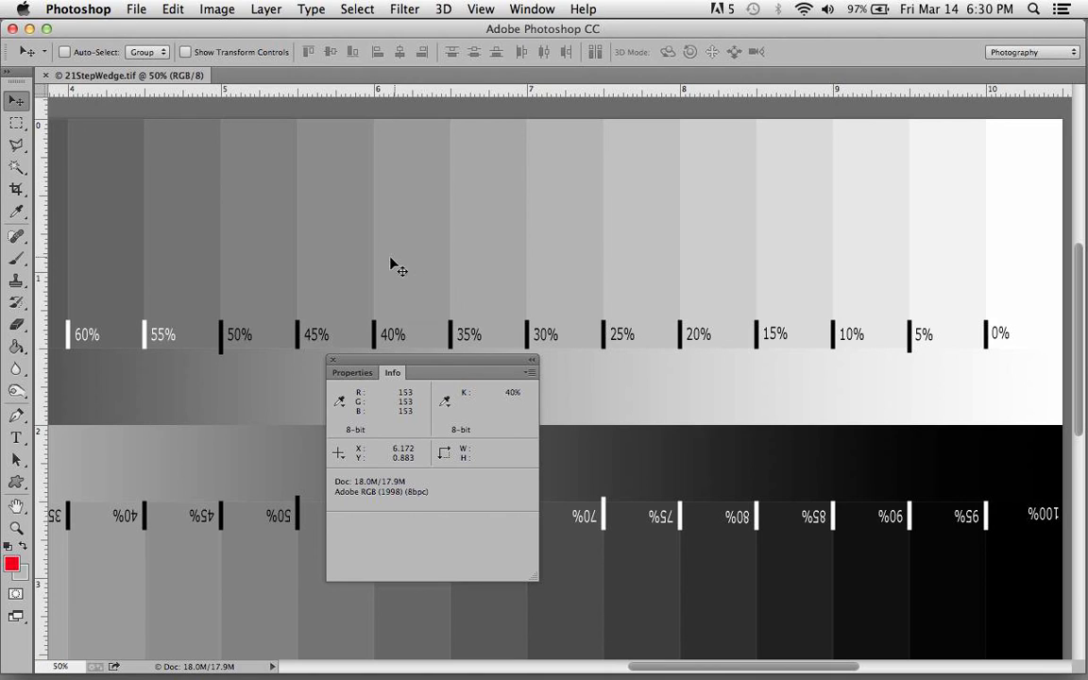
pyautogui.moveTo(407, 307)
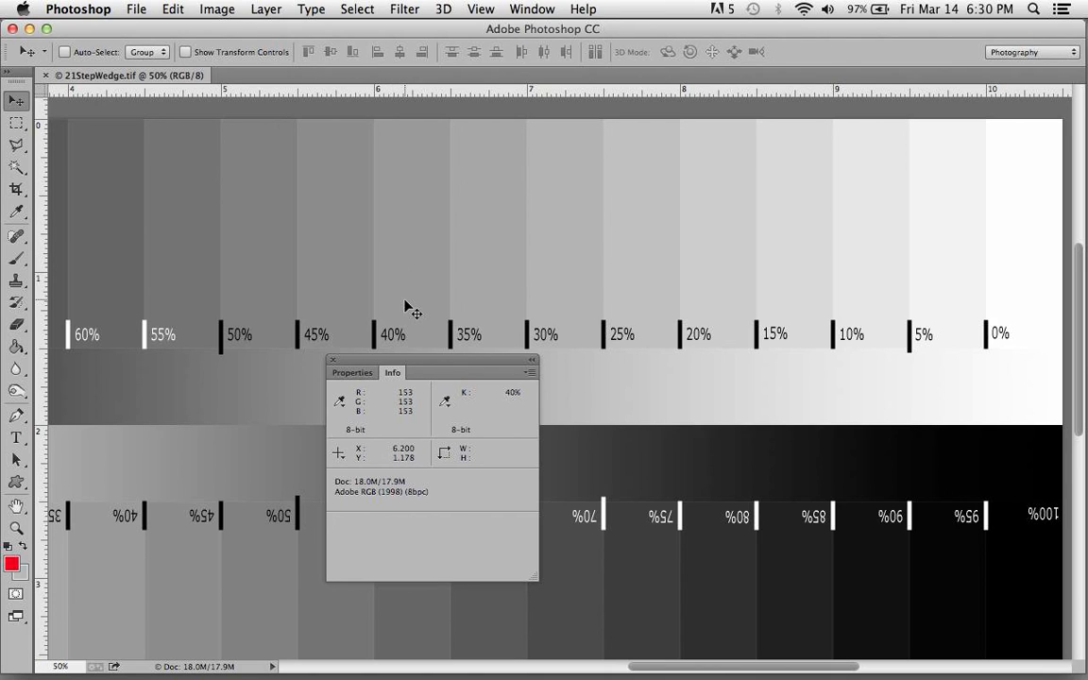
pyautogui.moveTo(420, 302)
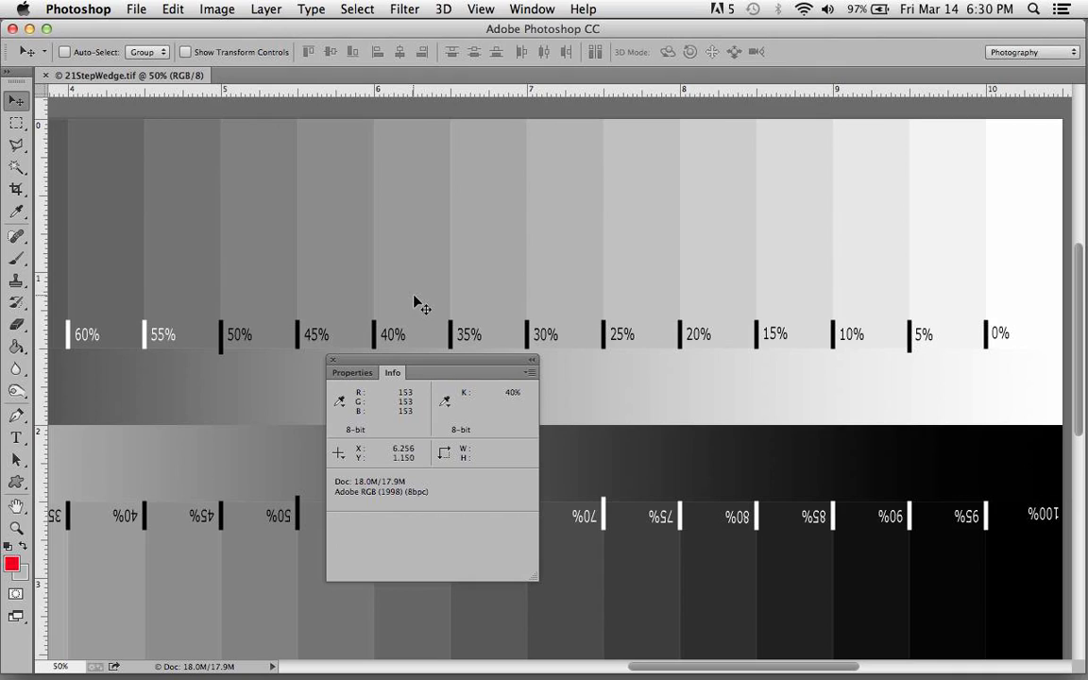